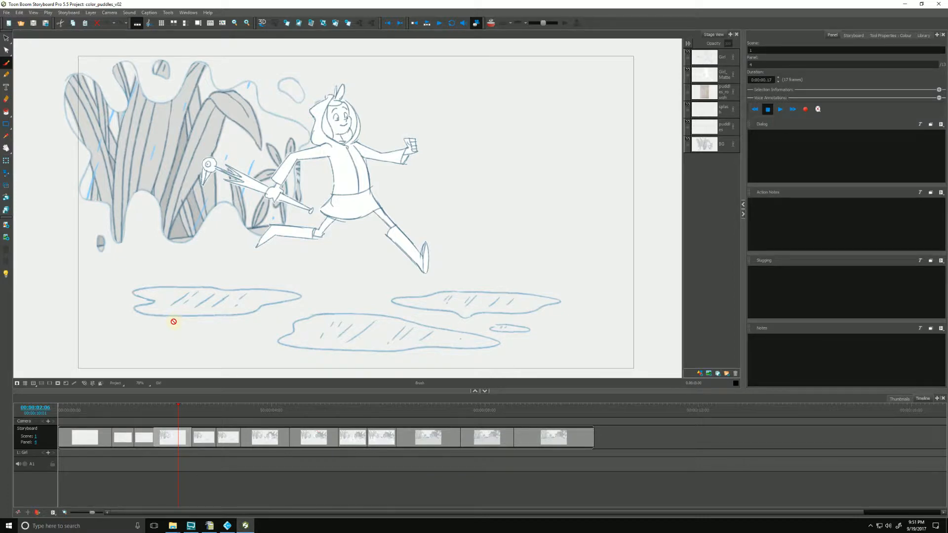
{"action": "mouse_move", "coordinate": [95, 188]}
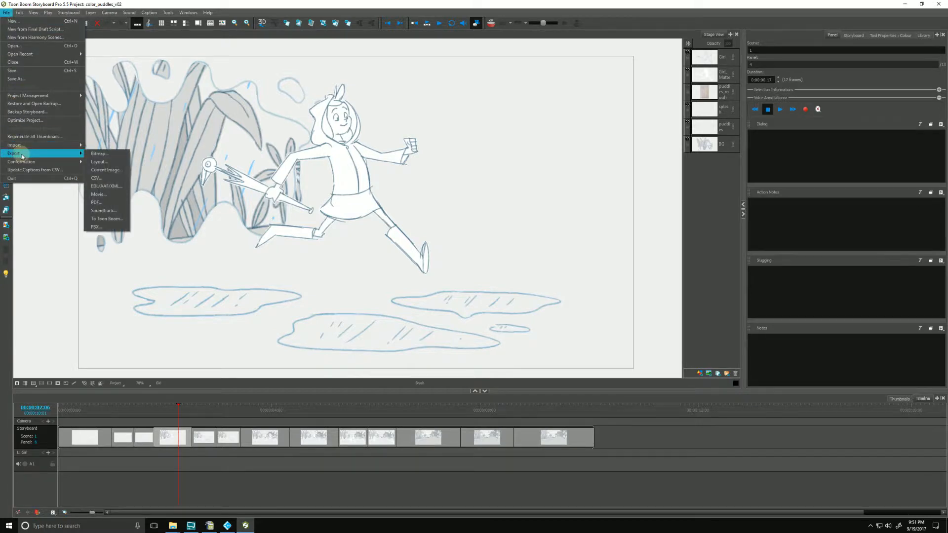
{"action": "mouse_move", "coordinate": [106, 218]}
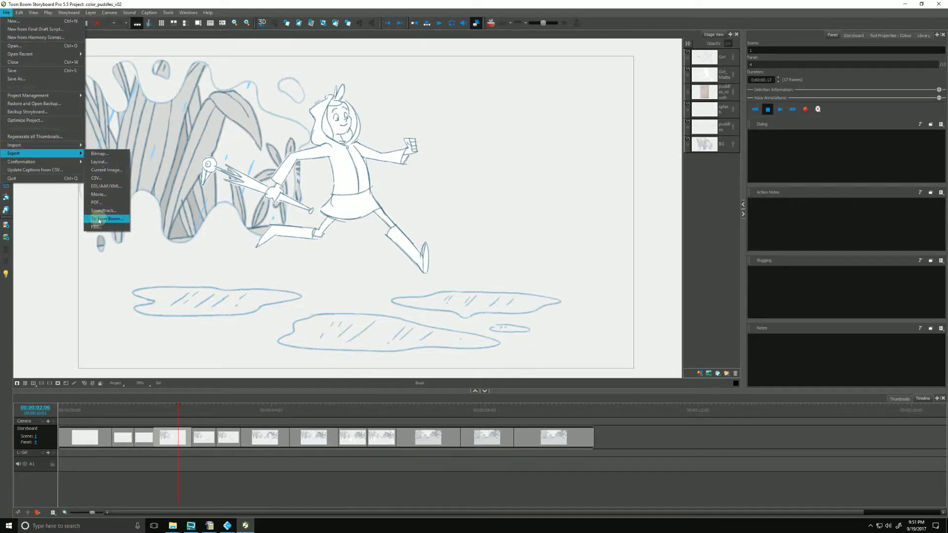
Step: Set the To Toon Boom export destination to the Desktop folder and start editing the scene name pattern
{"action": "left_click", "coordinate": [107, 219]}
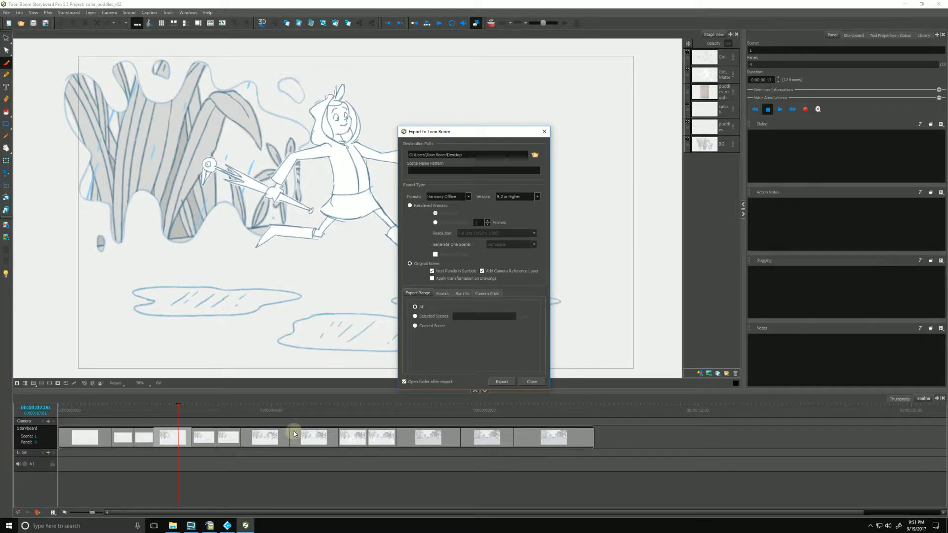
{"action": "mouse_move", "coordinate": [325, 446]}
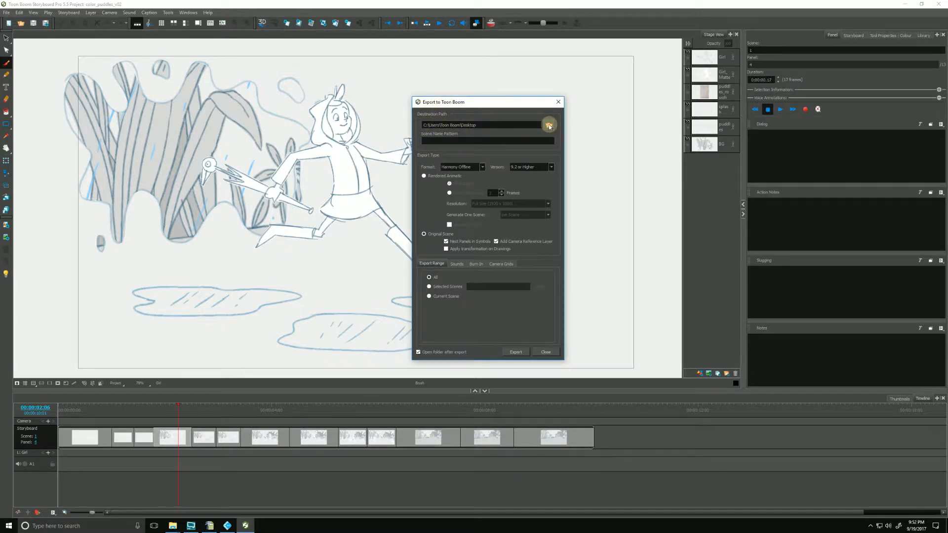
{"action": "left_click", "coordinate": [548, 126]}
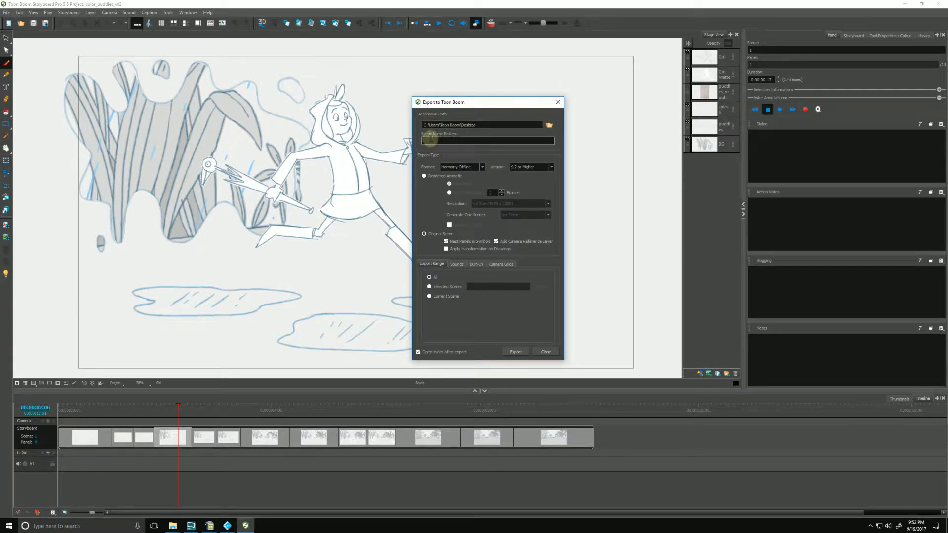
{"action": "left_click", "coordinate": [487, 141]}
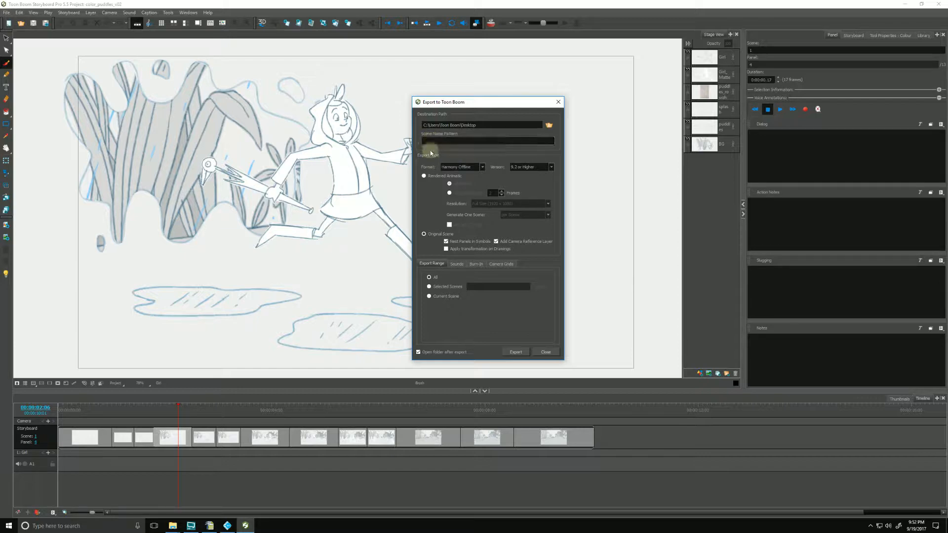
{"action": "left_click", "coordinate": [487, 141]}
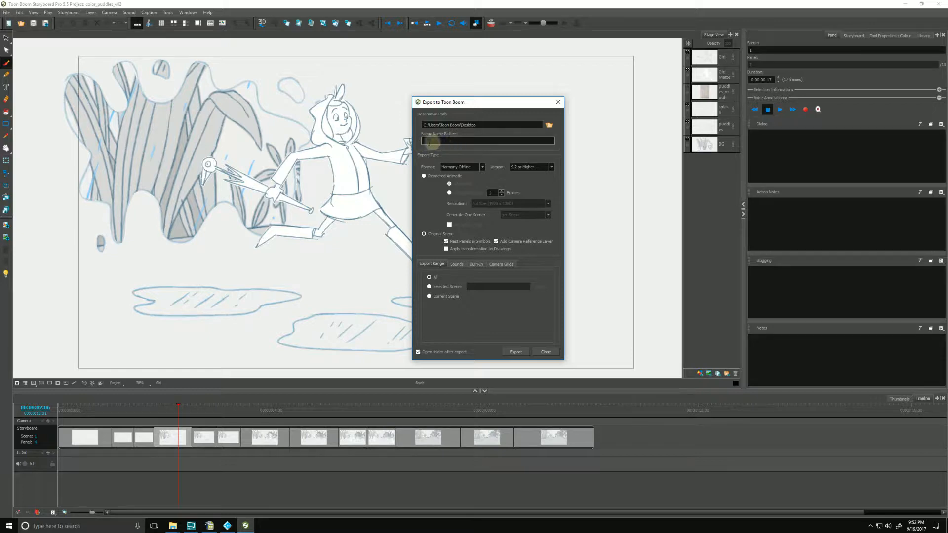
{"action": "mouse_move", "coordinate": [424, 189]}
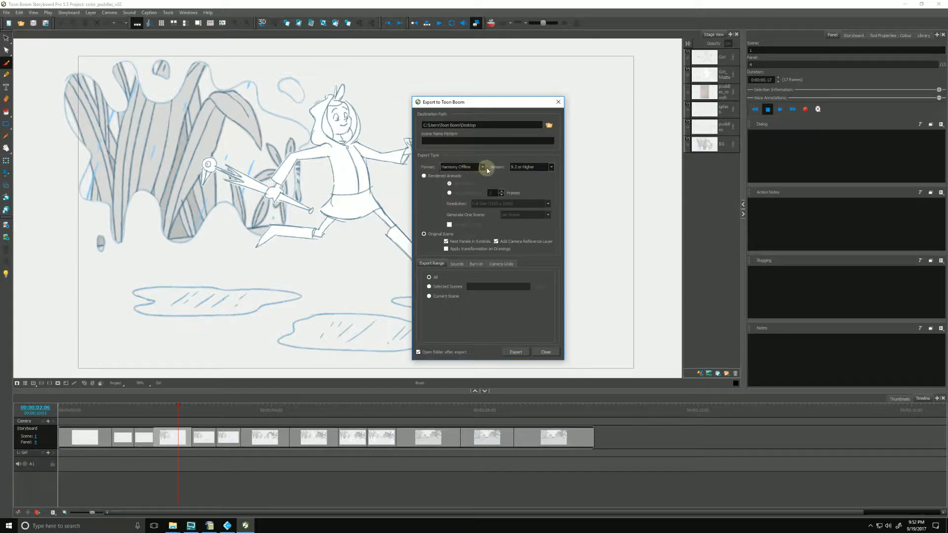
{"action": "left_click", "coordinate": [482, 167]}
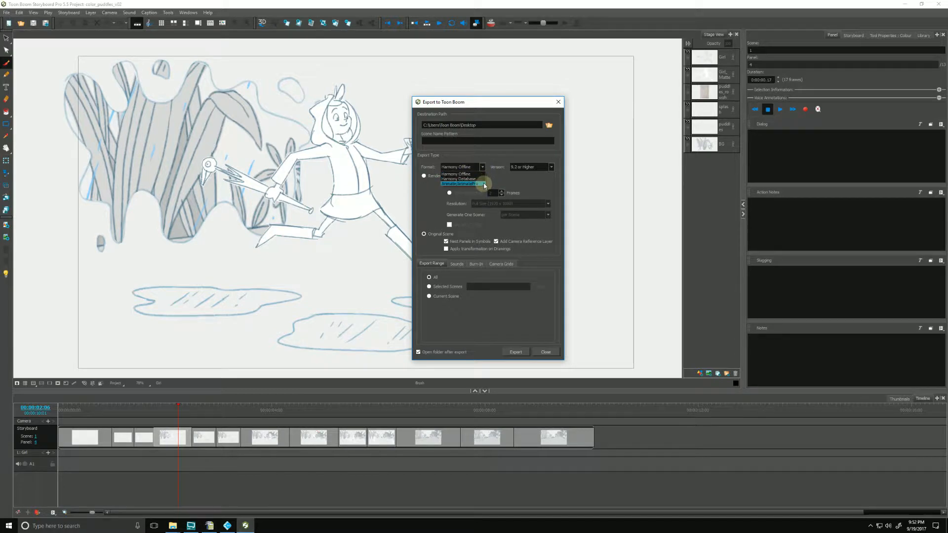
{"action": "mouse_move", "coordinate": [459, 175]}
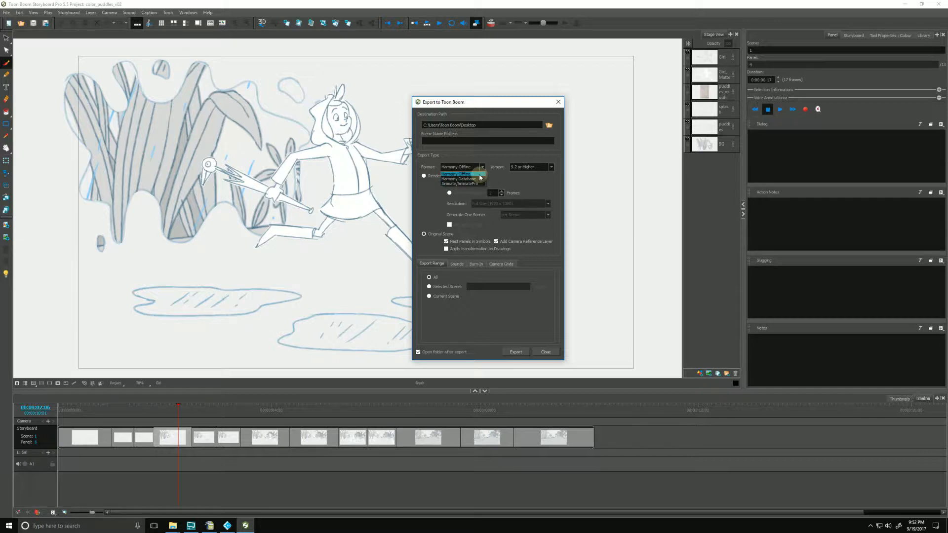
{"action": "left_click", "coordinate": [457, 174]}
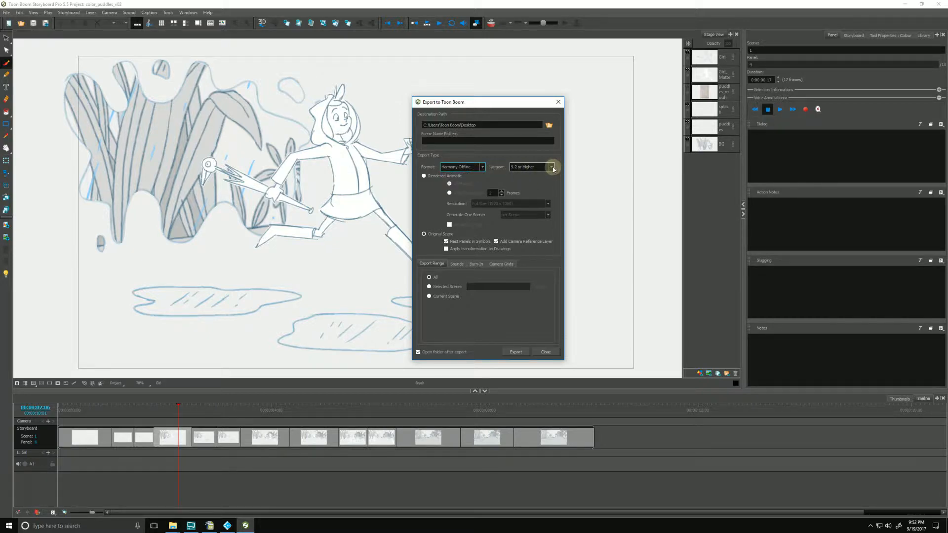
{"action": "left_click", "coordinate": [551, 167]}
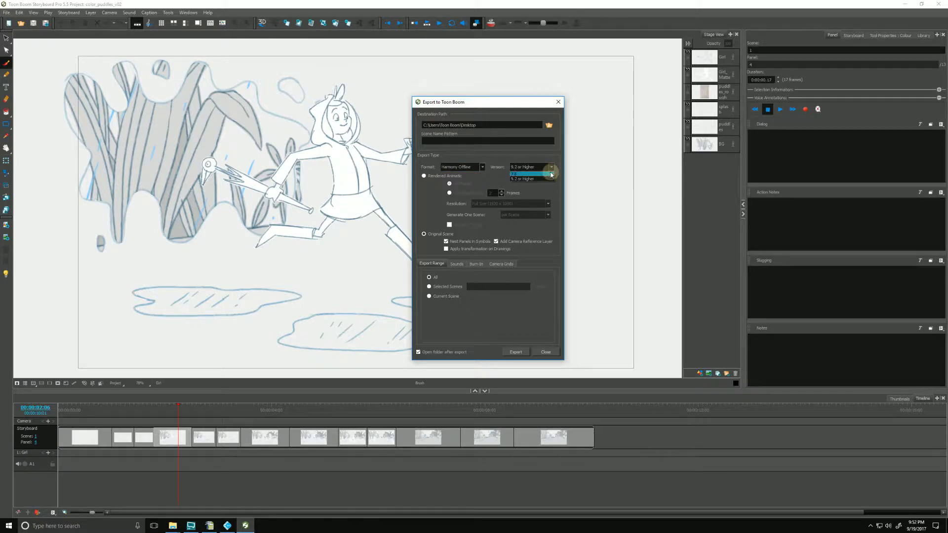
{"action": "left_click", "coordinate": [532, 179]}
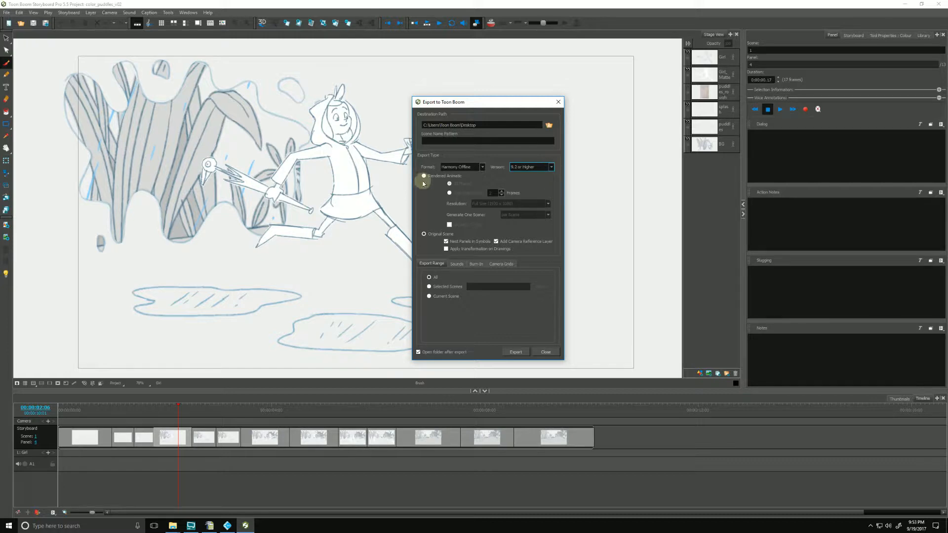
{"action": "mouse_move", "coordinate": [424, 176]}
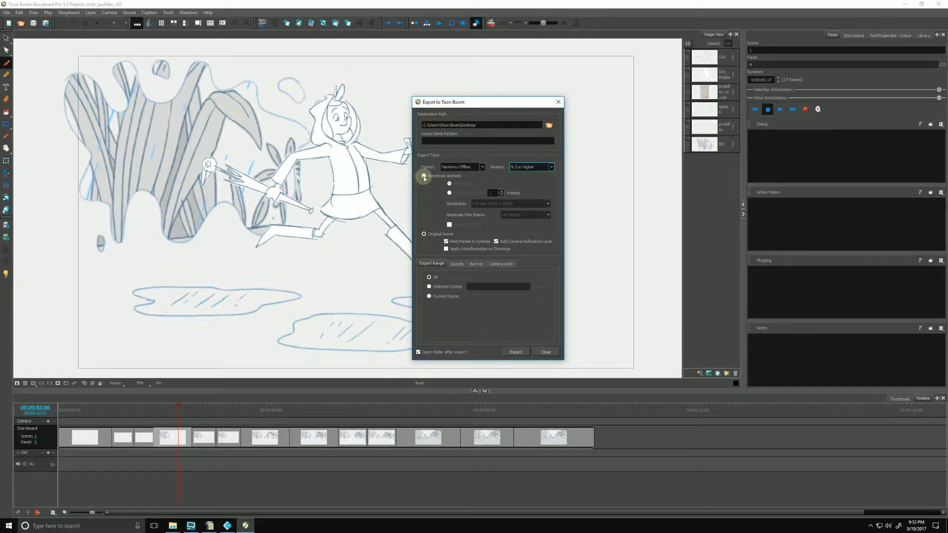
Step: Choose Rendered Animatic export and set it to one frame each, selecting the interval value to replace
{"action": "left_click", "coordinate": [424, 234]}
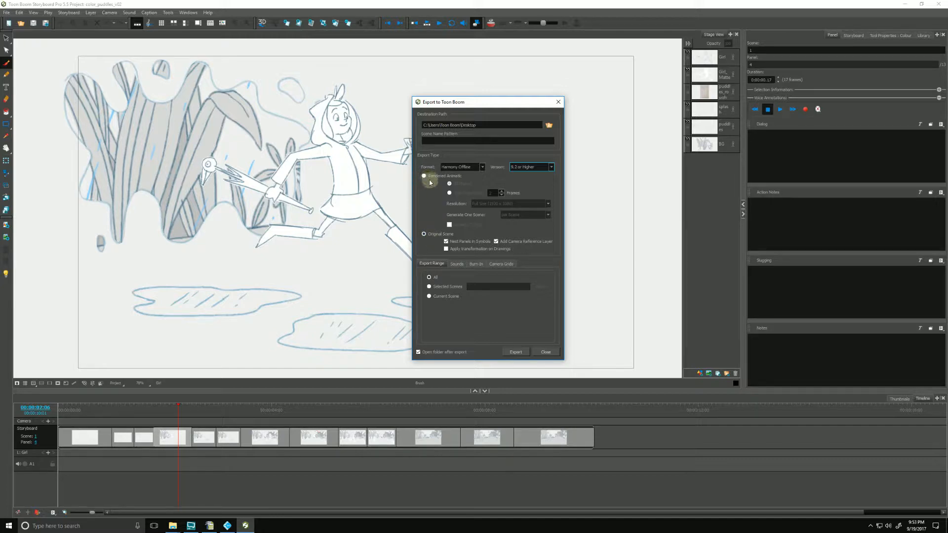
{"action": "left_click", "coordinate": [424, 176]}
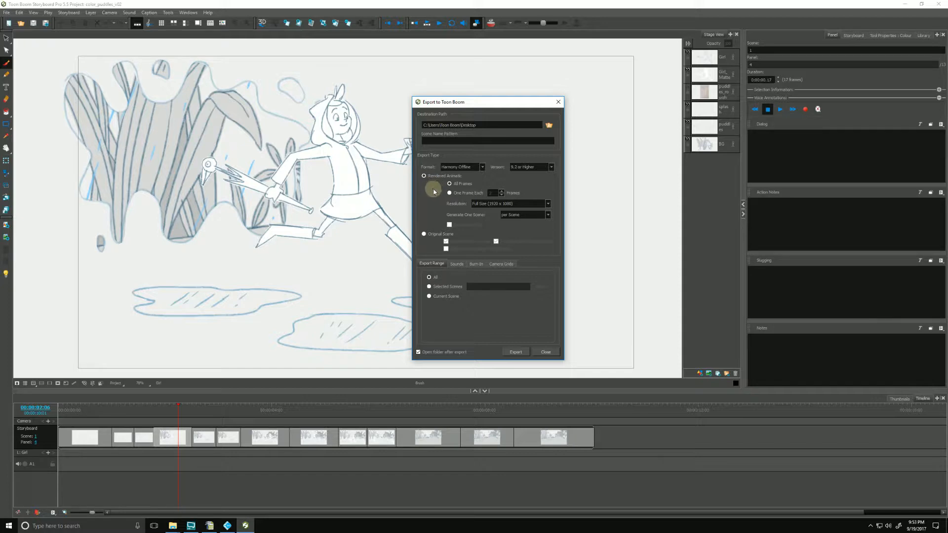
{"action": "mouse_move", "coordinate": [433, 206]}
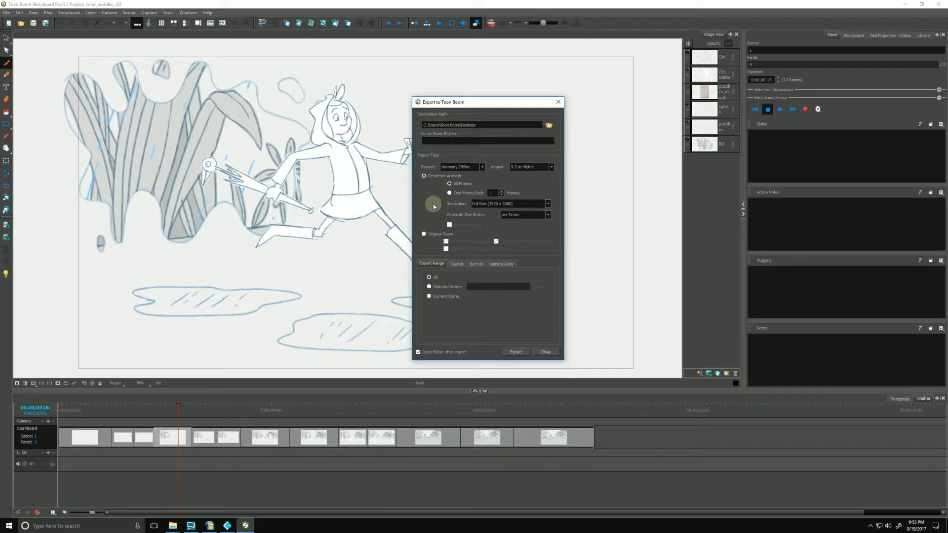
{"action": "mouse_move", "coordinate": [165, 415]}
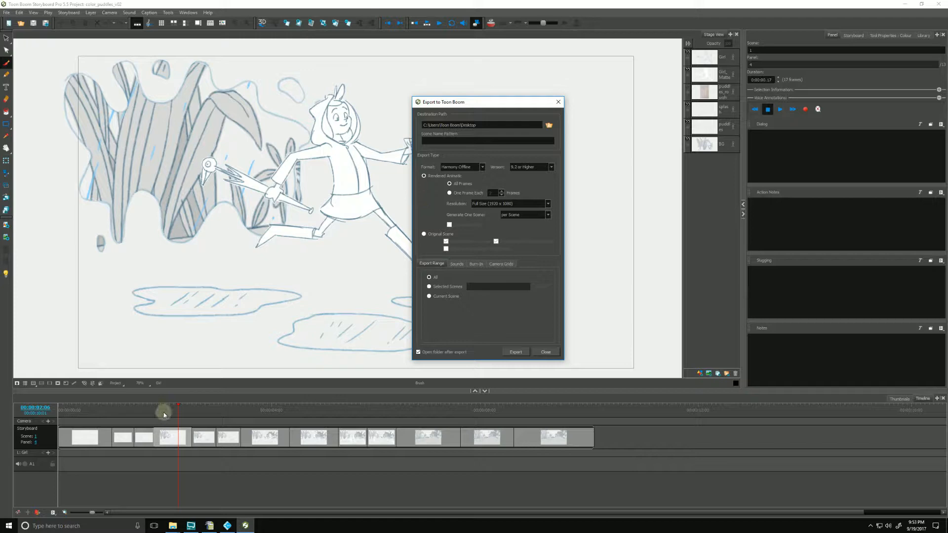
{"action": "mouse_move", "coordinate": [232, 449]}
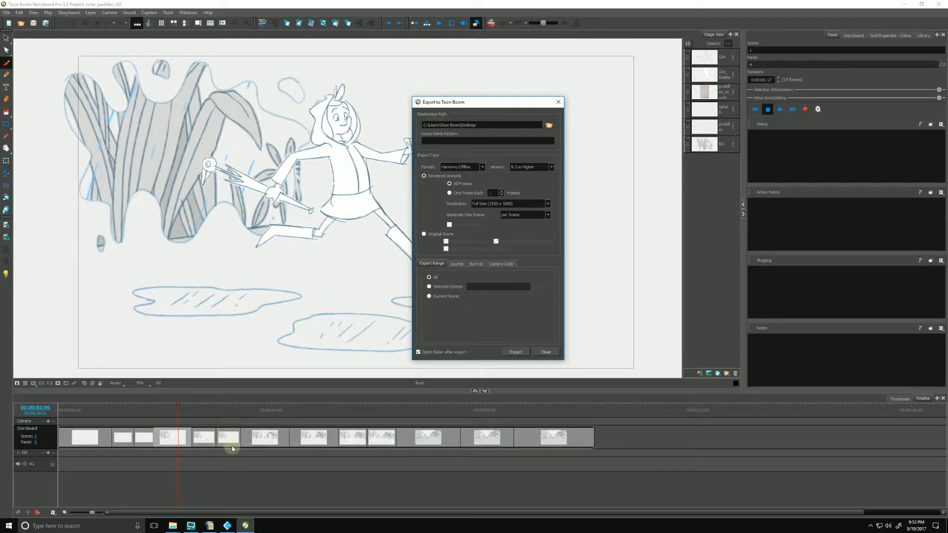
{"action": "mouse_move", "coordinate": [306, 443]}
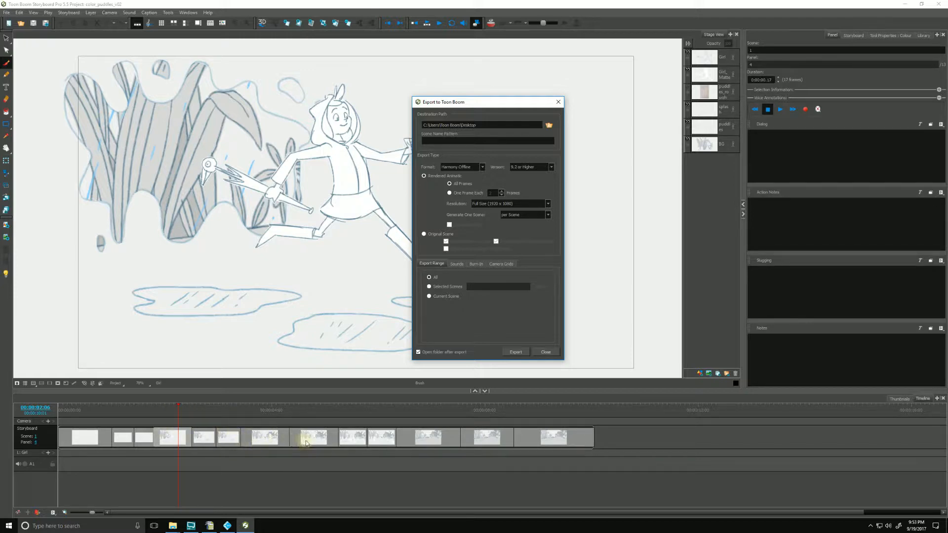
{"action": "mouse_move", "coordinate": [180, 435]}
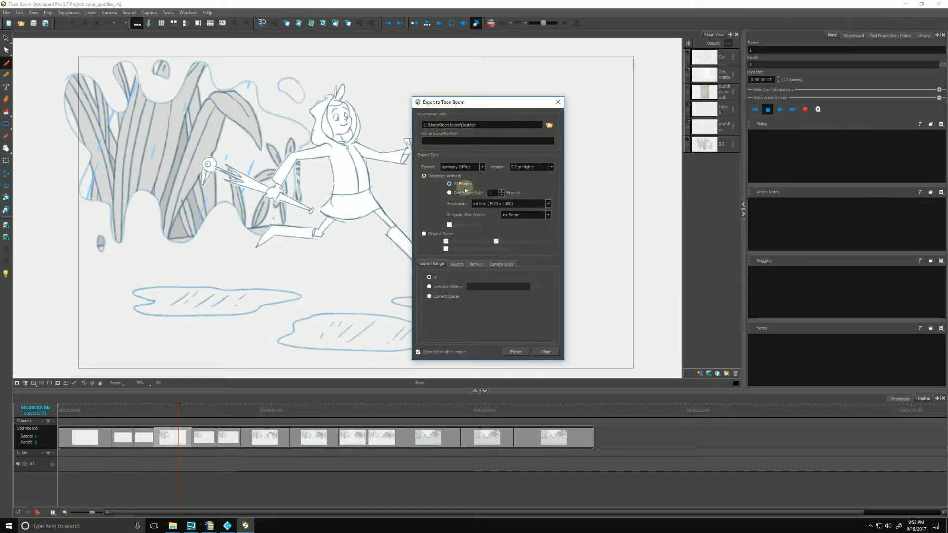
{"action": "left_click", "coordinate": [449, 192]}
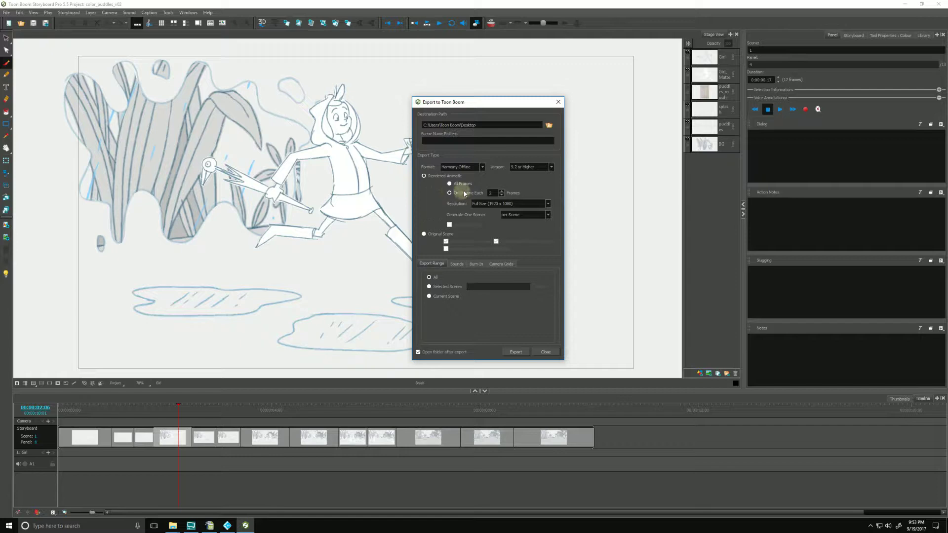
{"action": "left_click", "coordinate": [449, 192]}
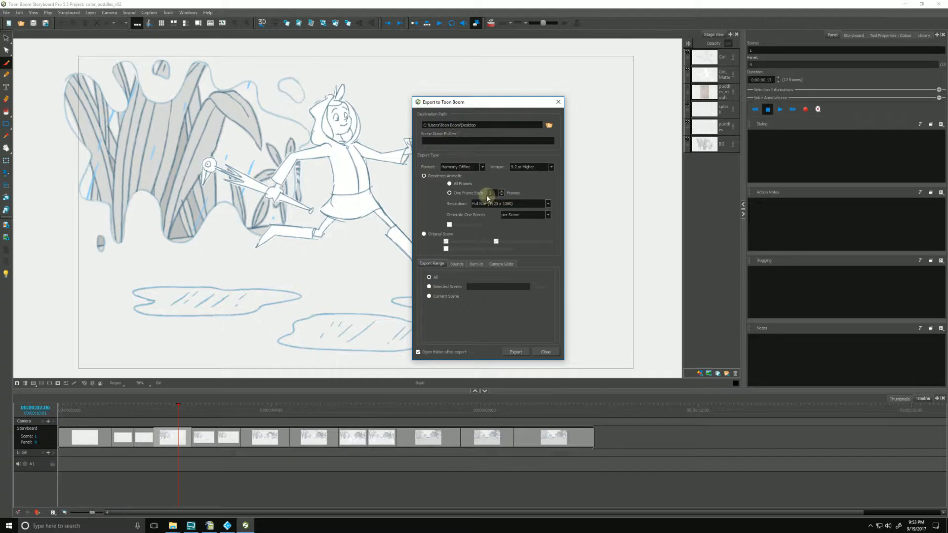
{"action": "triple_click", "coordinate": [492, 193]}
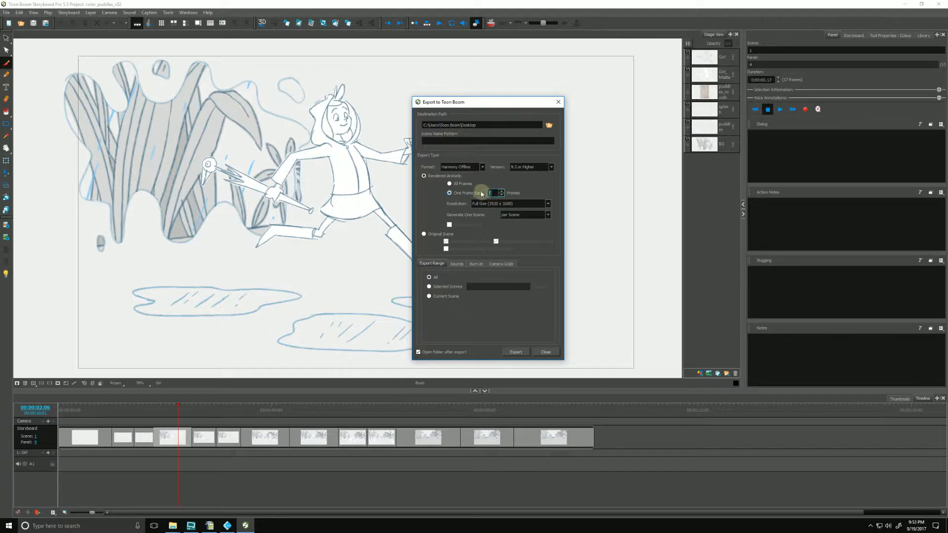
{"action": "mouse_move", "coordinate": [432, 197]}
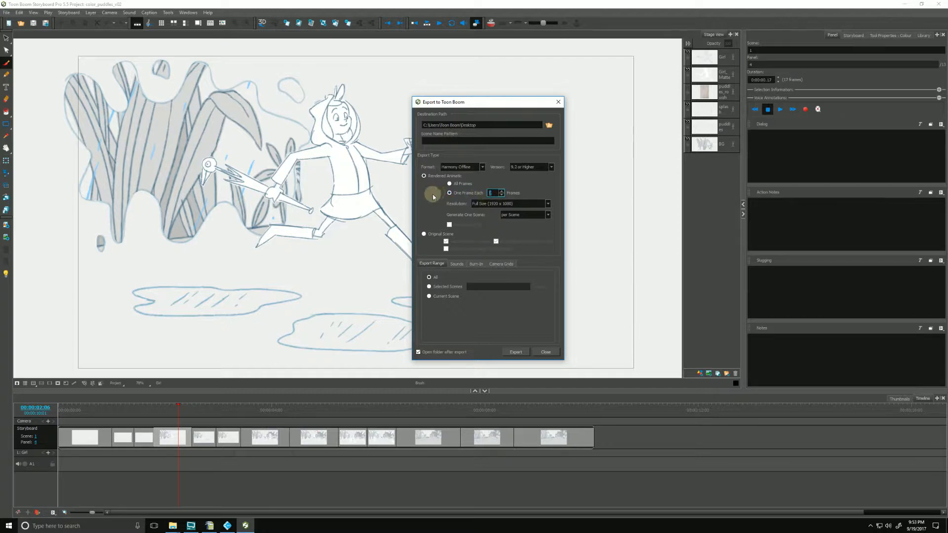
{"action": "left_click", "coordinate": [546, 203]}
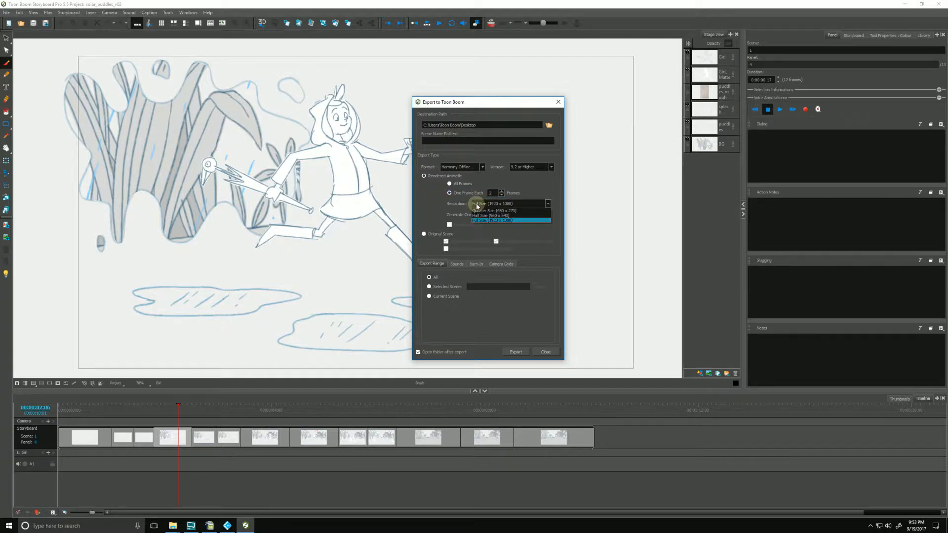
{"action": "mouse_move", "coordinate": [490, 216]}
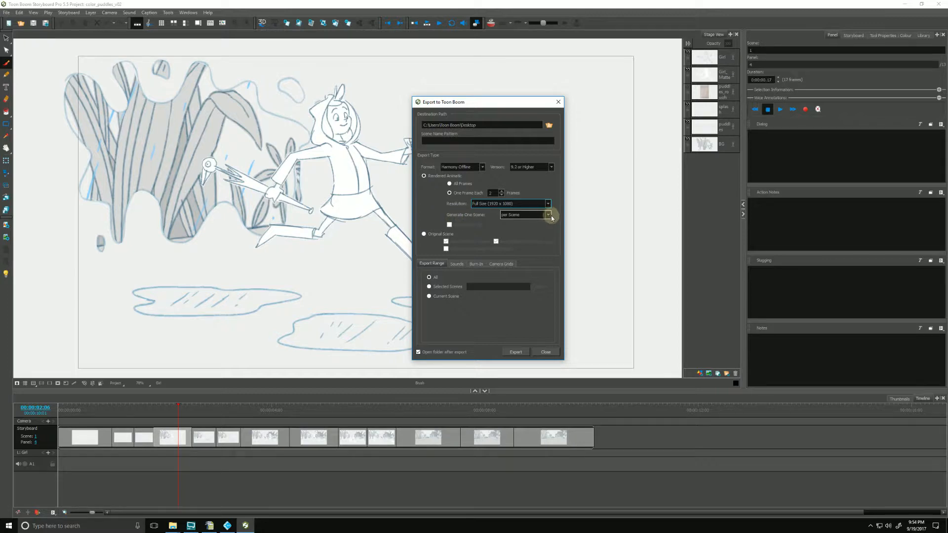
{"action": "left_click", "coordinate": [548, 214]}
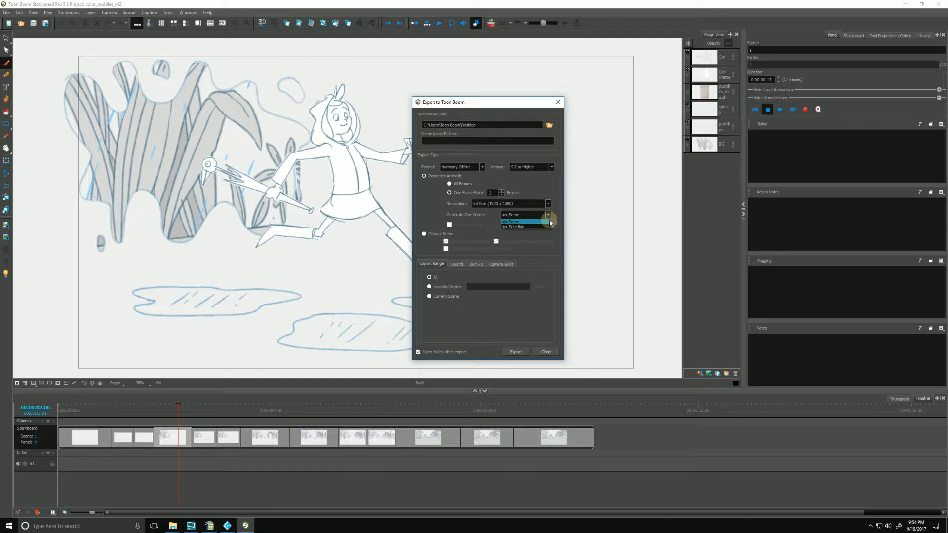
{"action": "mouse_move", "coordinate": [526, 227]}
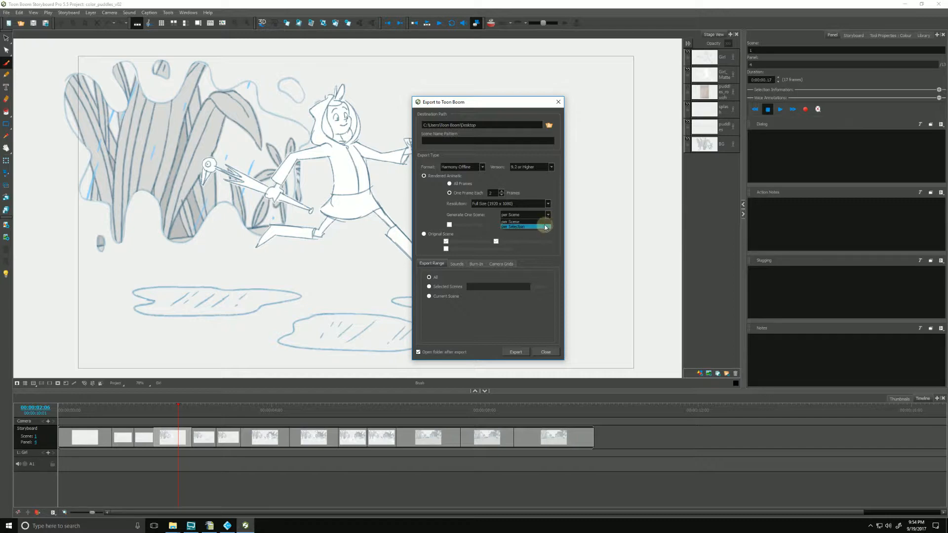
{"action": "left_click", "coordinate": [509, 222]}
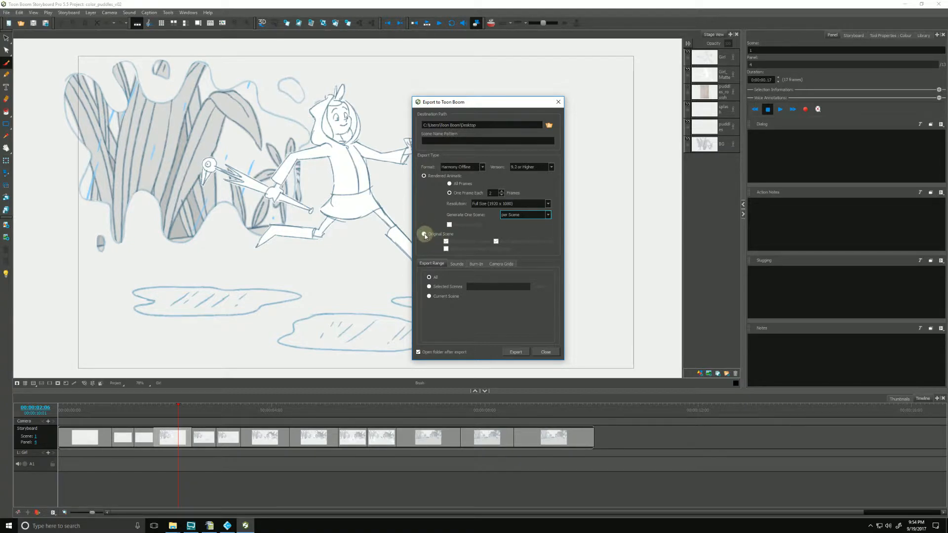
Step: Switch the export type to Original Scene, keeping nested panels and the camera reference layer
{"action": "left_click", "coordinate": [423, 234]}
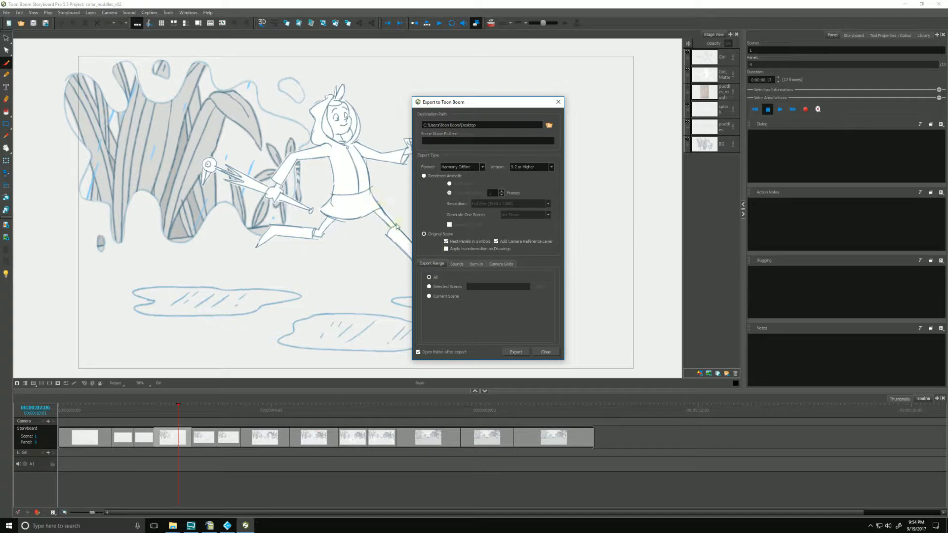
{"action": "mouse_move", "coordinate": [396, 243]}
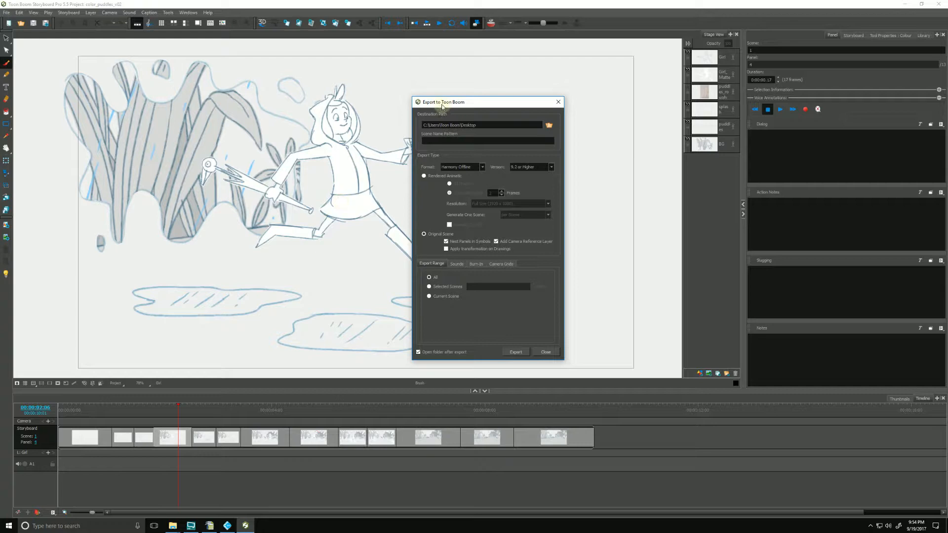
{"action": "left_click_drag", "start_coordinate": [441, 102], "coordinate": [464, 101]}
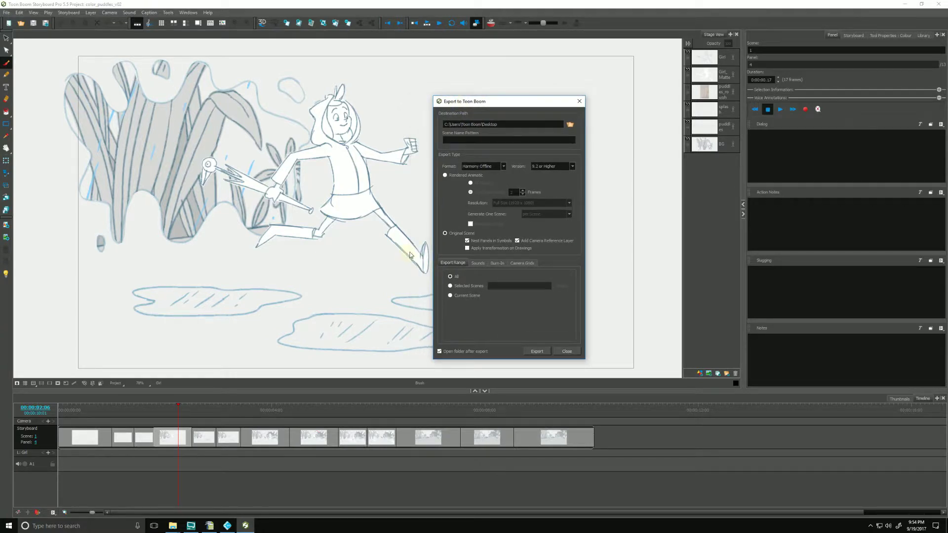
{"action": "mouse_move", "coordinate": [341, 228]}
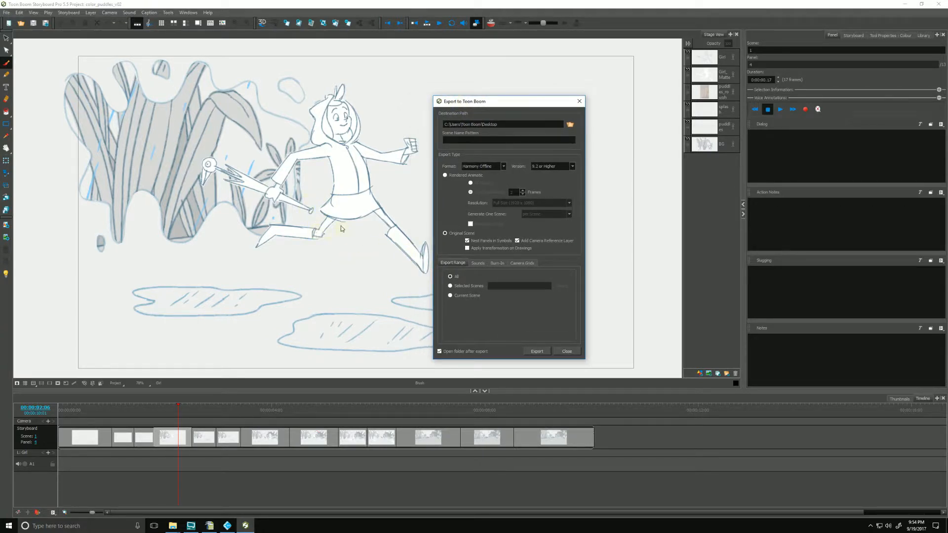
{"action": "mouse_move", "coordinate": [376, 237]}
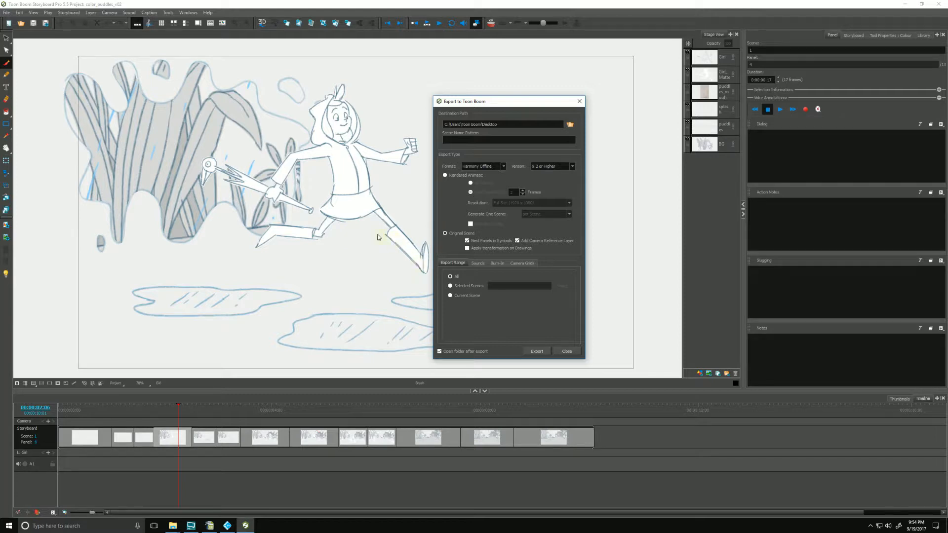
{"action": "mouse_move", "coordinate": [371, 203]}
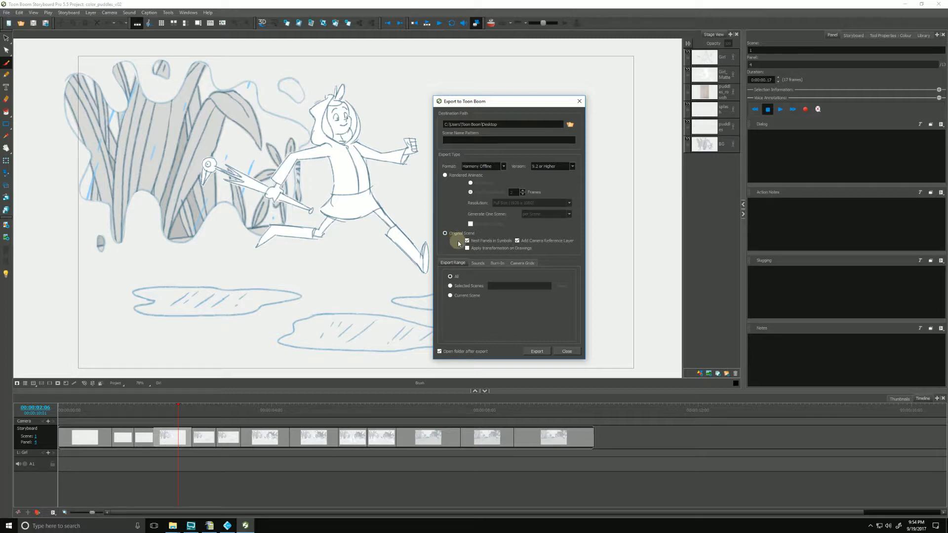
{"action": "mouse_move", "coordinate": [524, 244]}
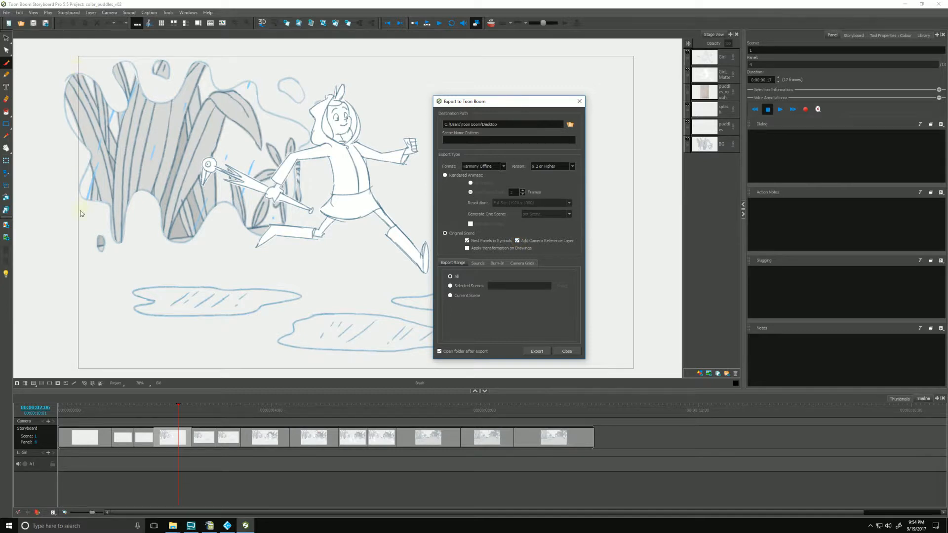
{"action": "mouse_move", "coordinate": [643, 71]}
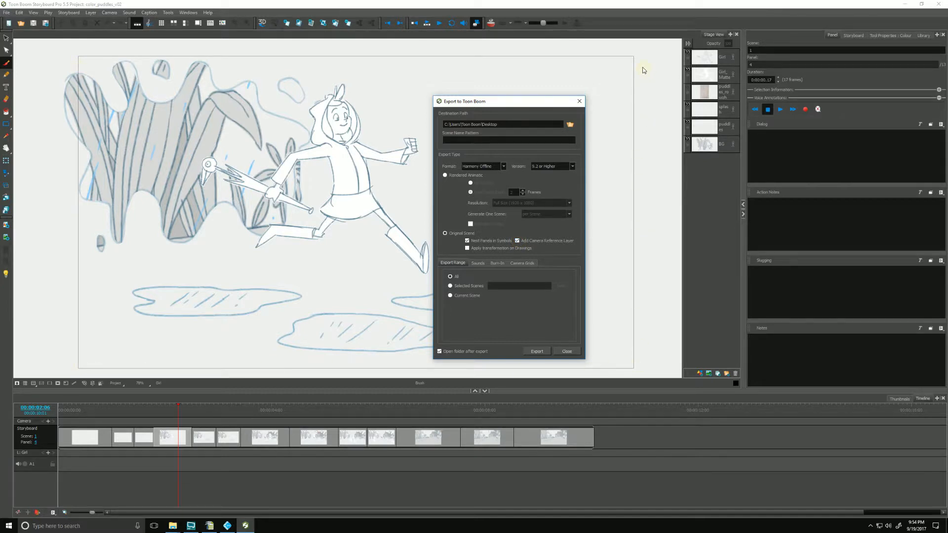
{"action": "mouse_move", "coordinate": [88, 145]}
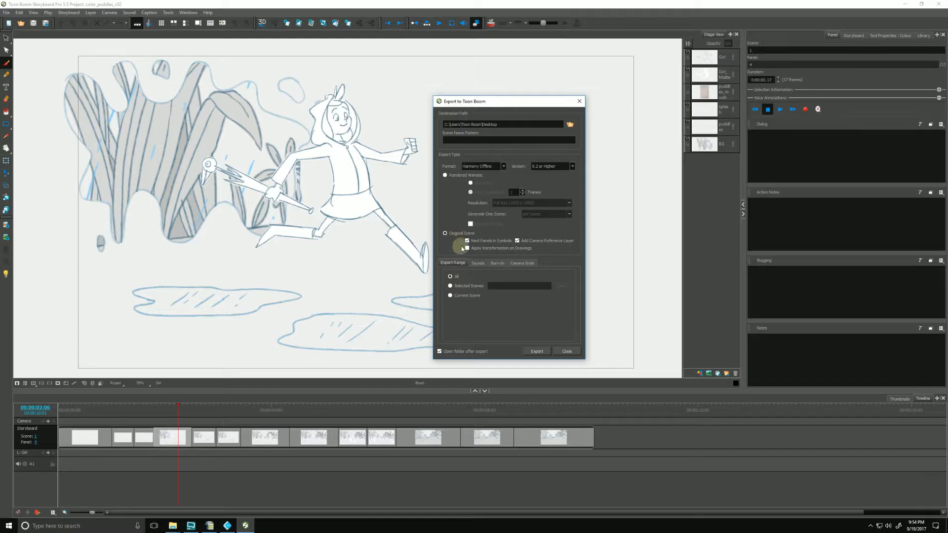
{"action": "mouse_move", "coordinate": [484, 249]}
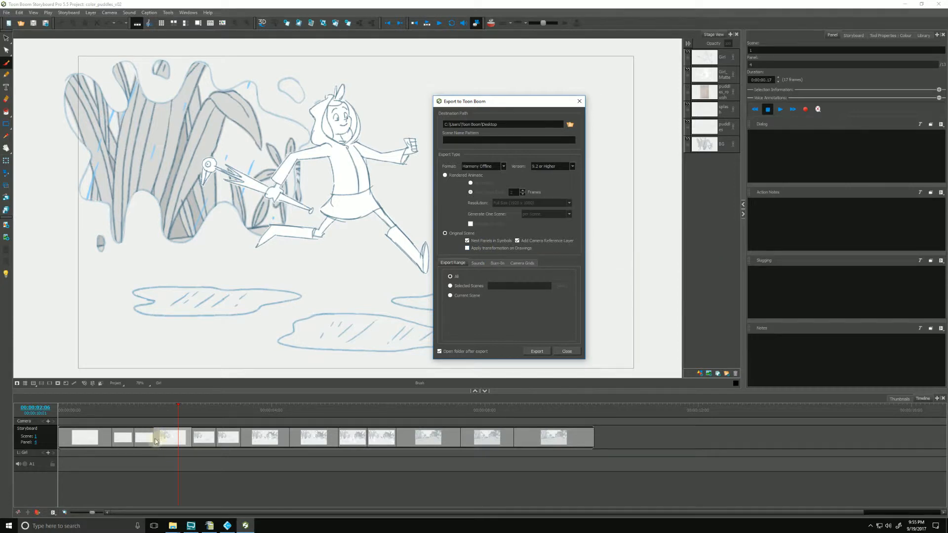
{"action": "mouse_move", "coordinate": [195, 433]}
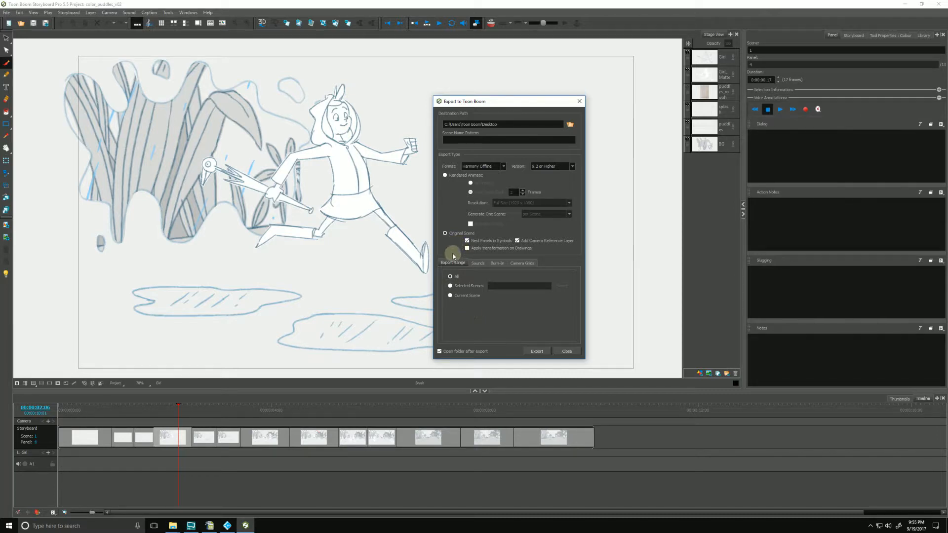
{"action": "left_click", "coordinate": [450, 276]}
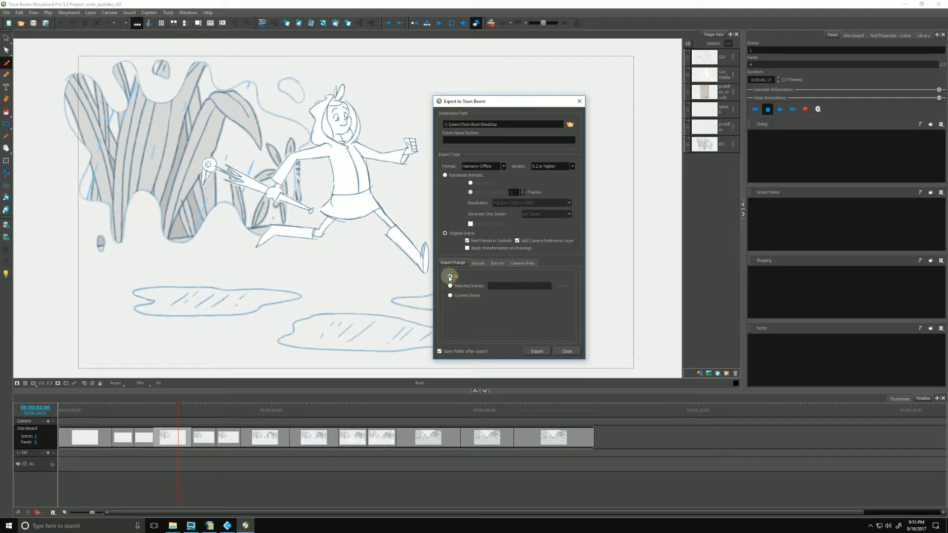
{"action": "left_click", "coordinate": [450, 276]}
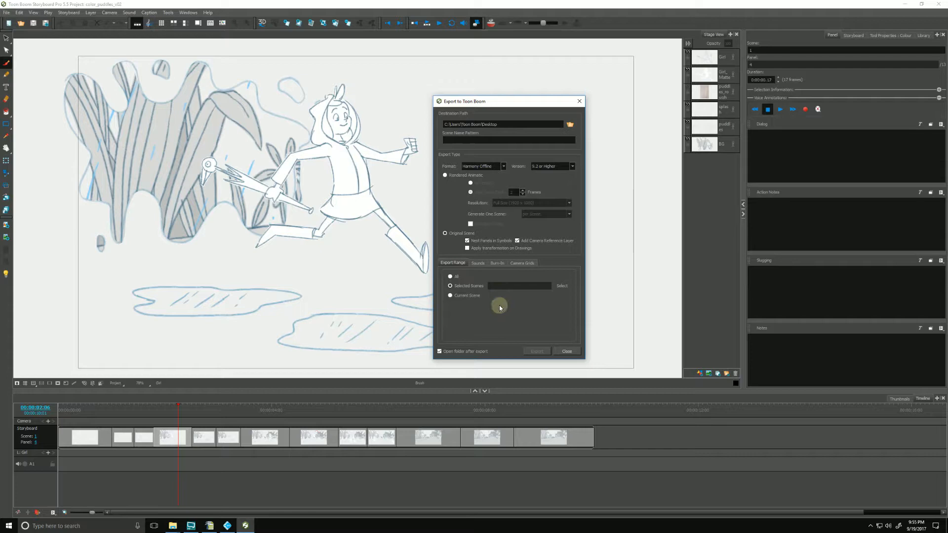
{"action": "mouse_move", "coordinate": [336, 438]}
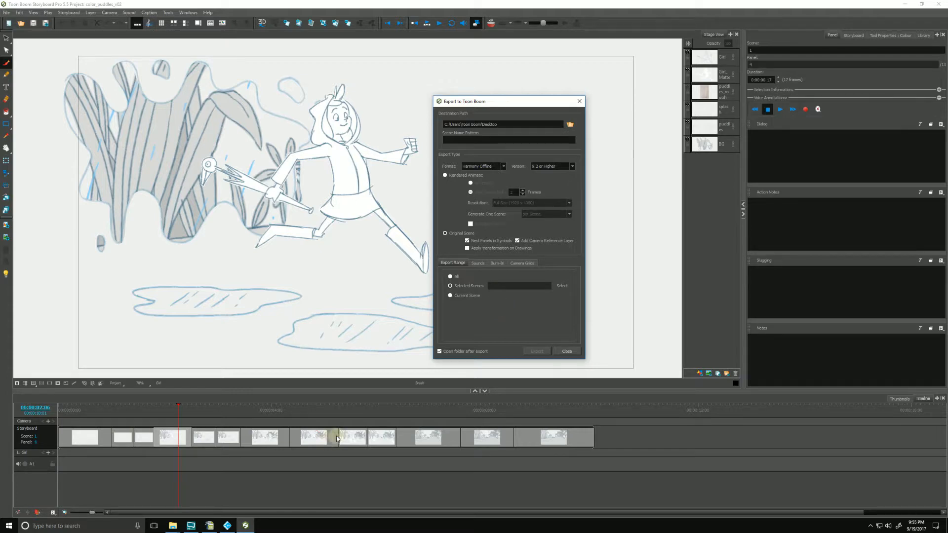
{"action": "left_click", "coordinate": [450, 296]}
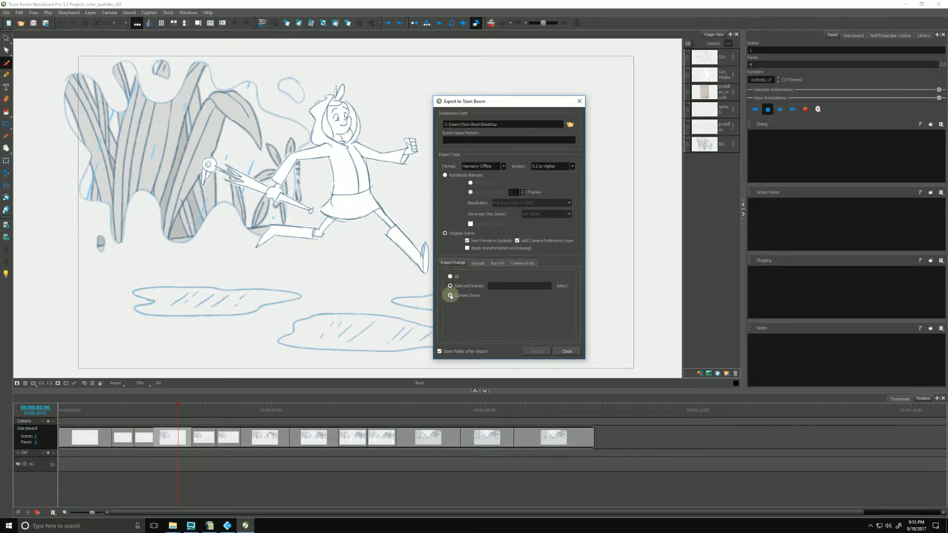
{"action": "left_click", "coordinate": [450, 295]}
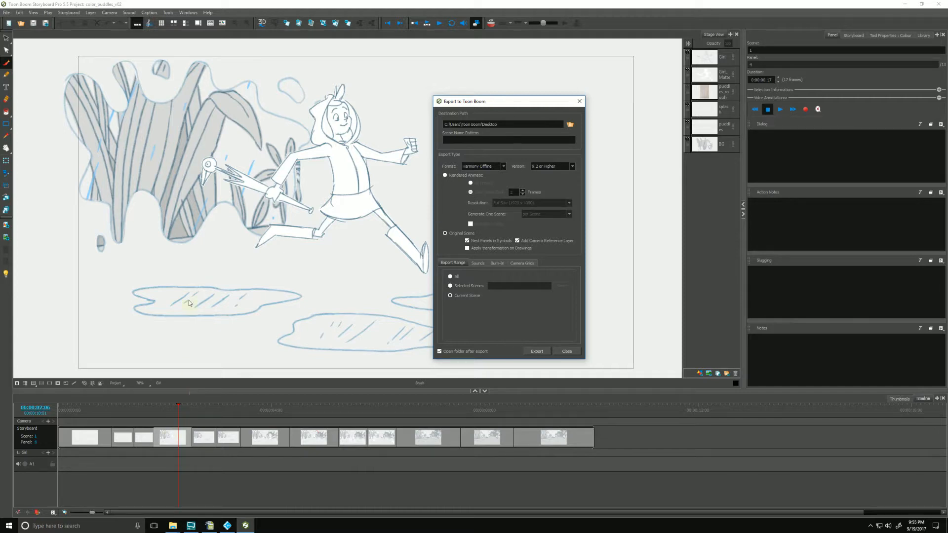
{"action": "mouse_move", "coordinate": [257, 245]}
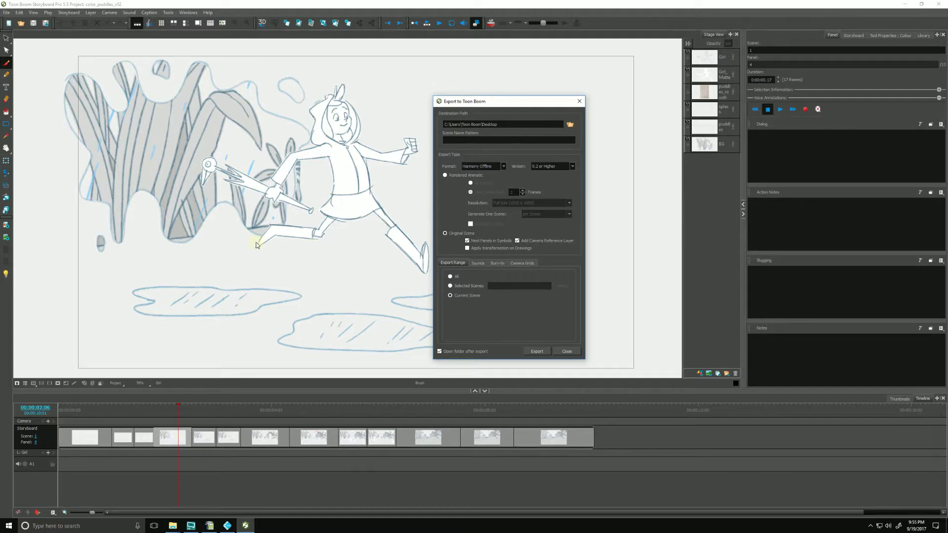
{"action": "left_click", "coordinate": [451, 277]}
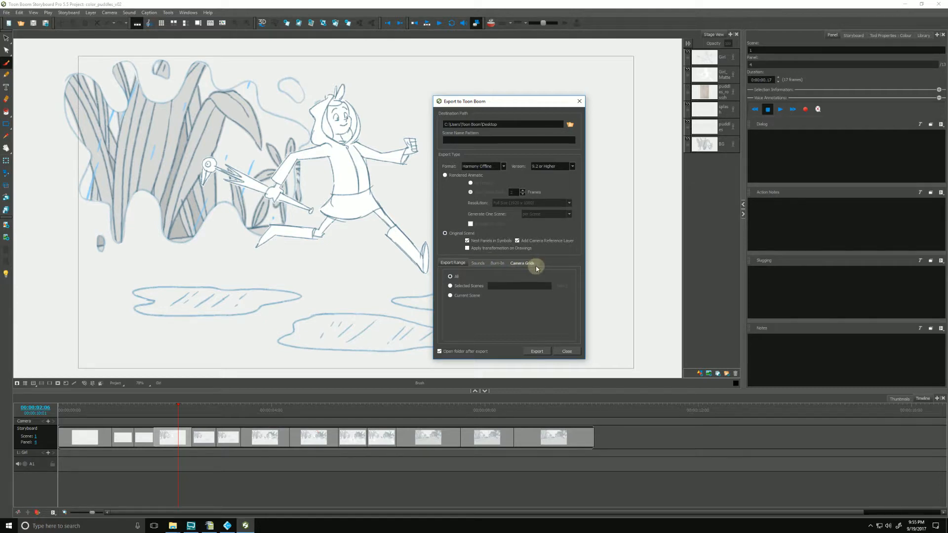
{"action": "mouse_move", "coordinate": [458, 207]}
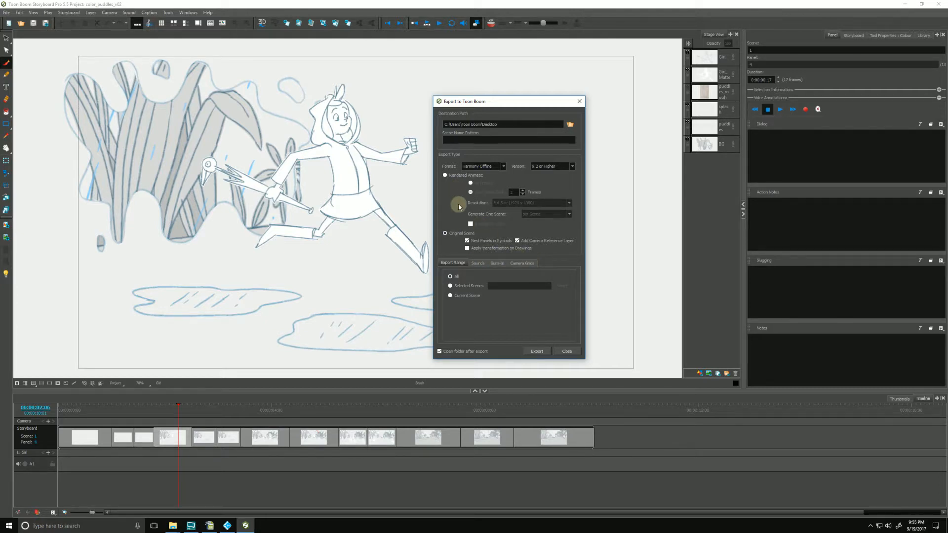
{"action": "left_click", "coordinate": [478, 262]}
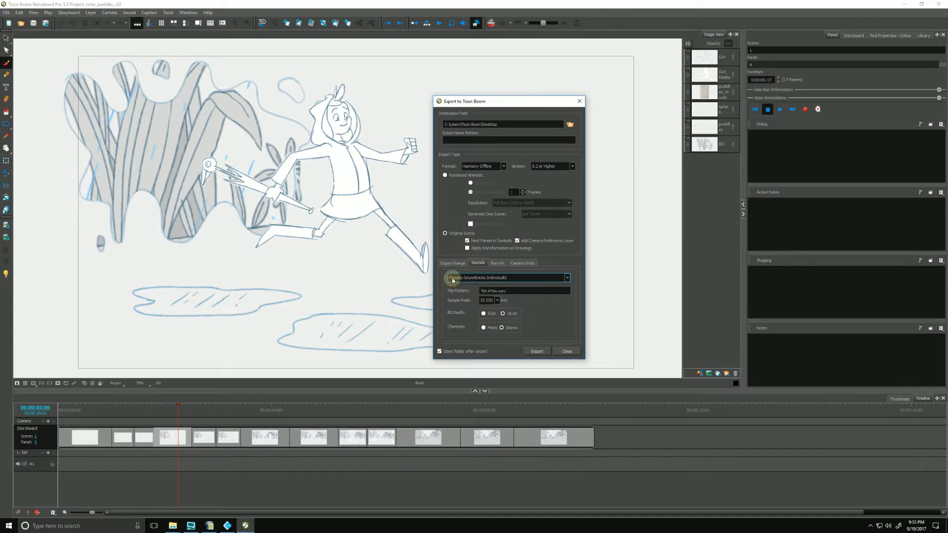
{"action": "left_click", "coordinate": [566, 277]}
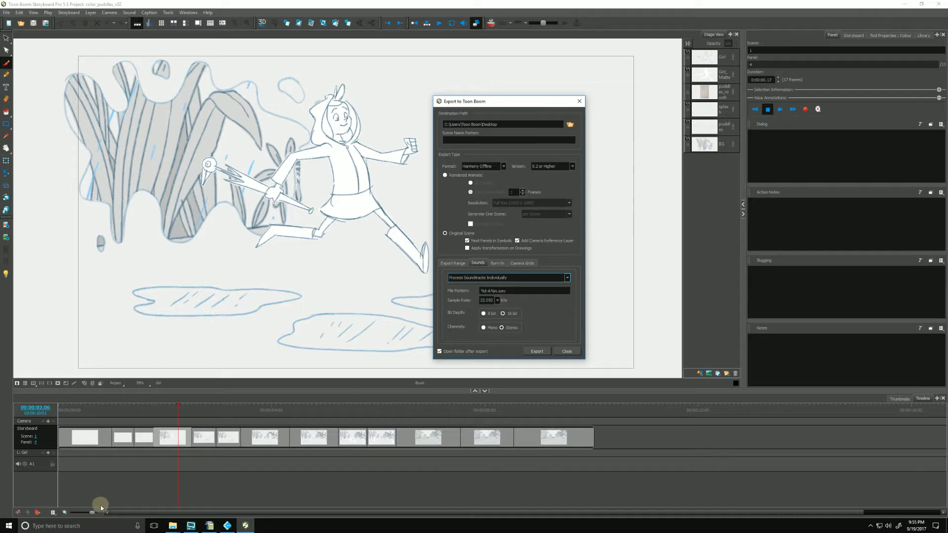
{"action": "mouse_move", "coordinate": [82, 468]}
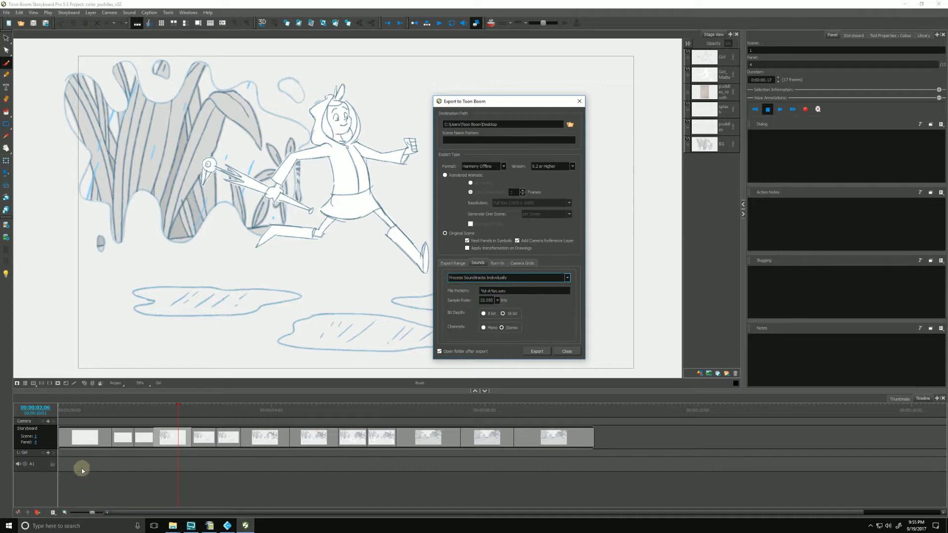
{"action": "mouse_move", "coordinate": [119, 481]}
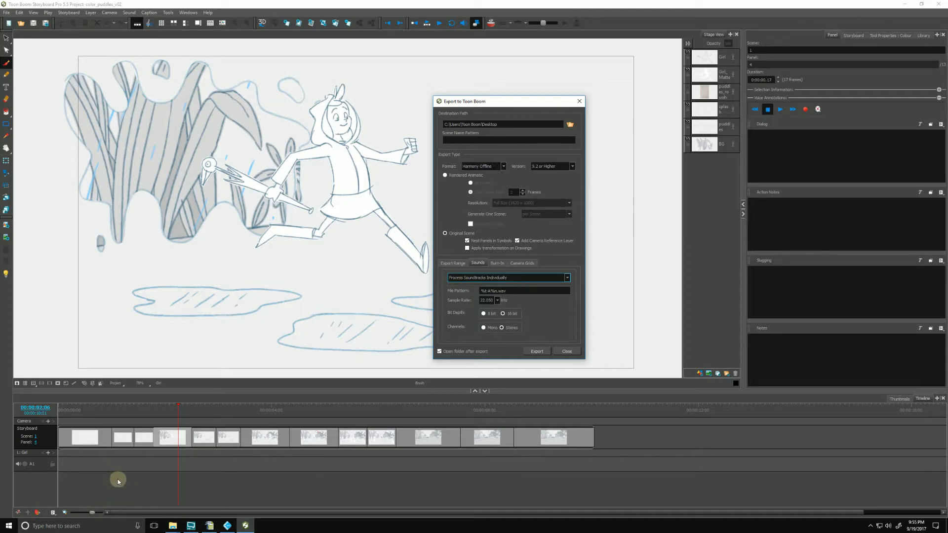
{"action": "left_click", "coordinate": [565, 278]}
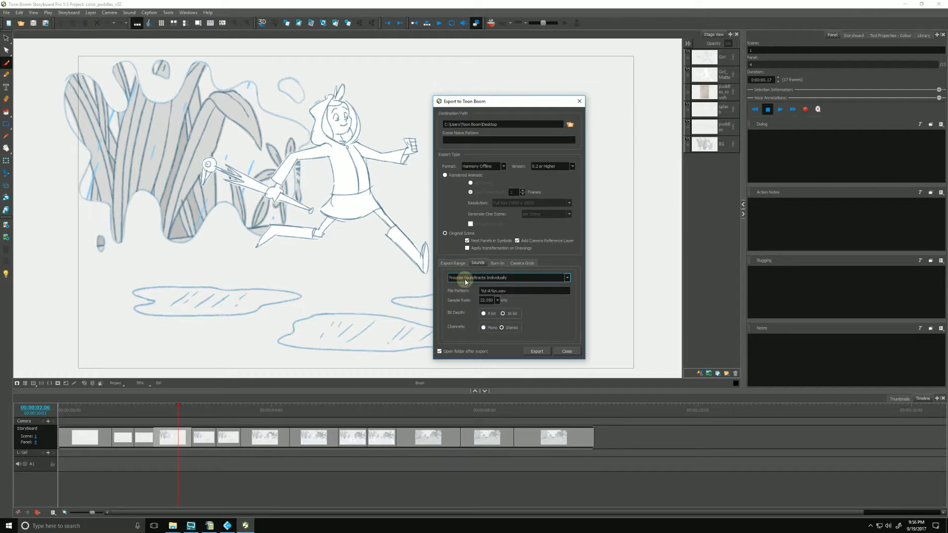
{"action": "mouse_move", "coordinate": [260, 454]}
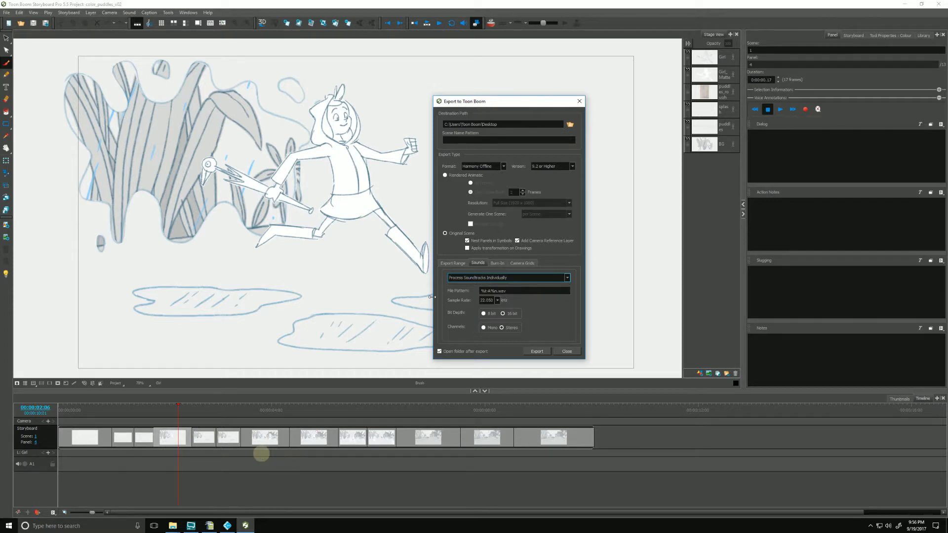
{"action": "mouse_move", "coordinate": [447, 300]}
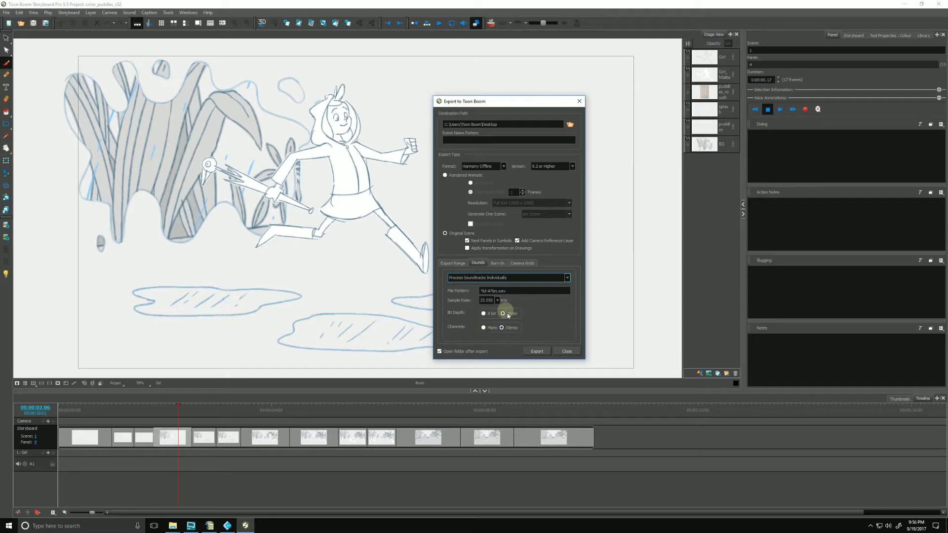
Step: Show the Burn-In options and switch the export back to a rendered animatic
{"action": "left_click", "coordinate": [497, 263]}
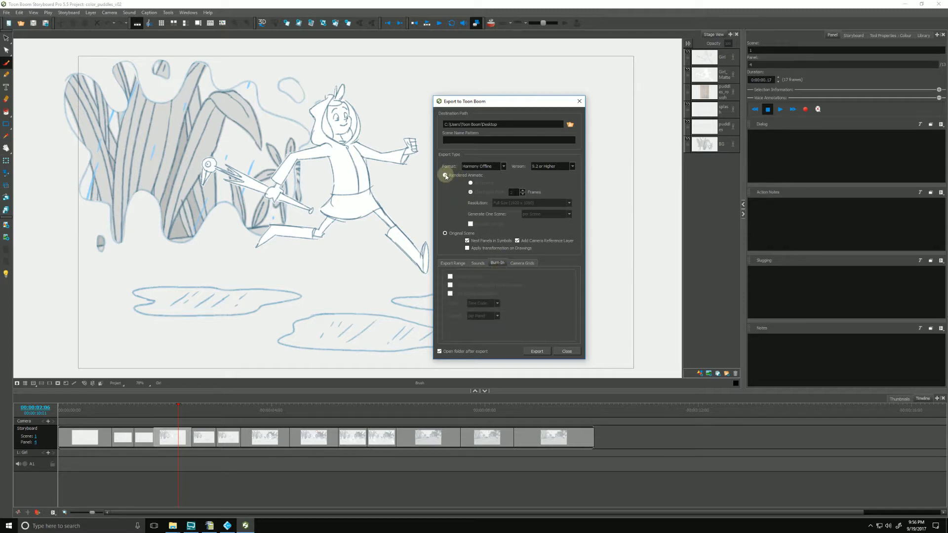
{"action": "left_click", "coordinate": [446, 175]}
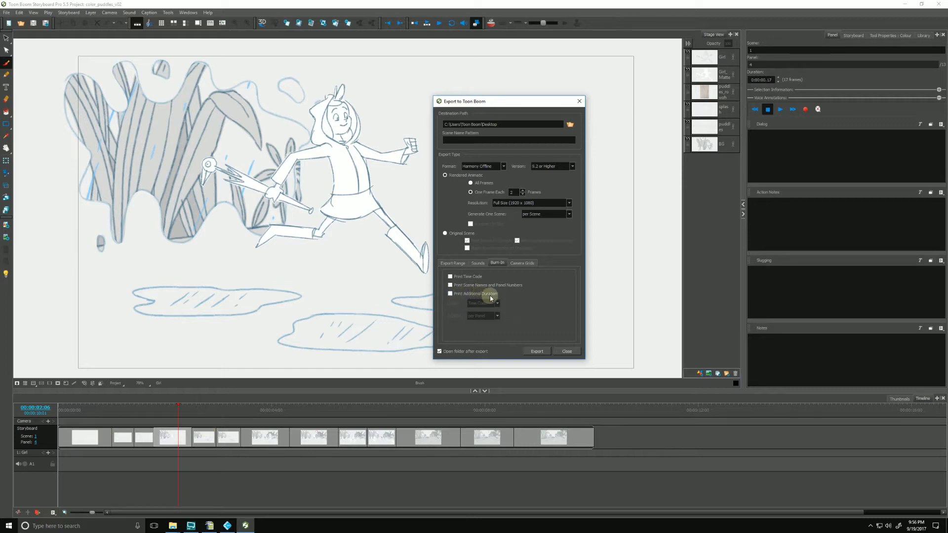
Step: Review Camera Grids and Export Range (All) and set the export type back to Original Scene
{"action": "left_click", "coordinate": [522, 262]}
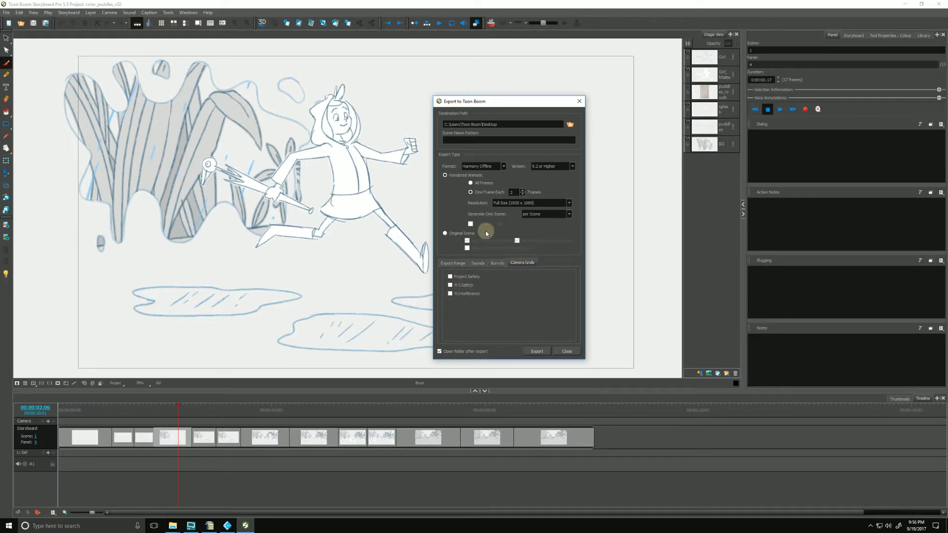
{"action": "mouse_move", "coordinate": [445, 263]}
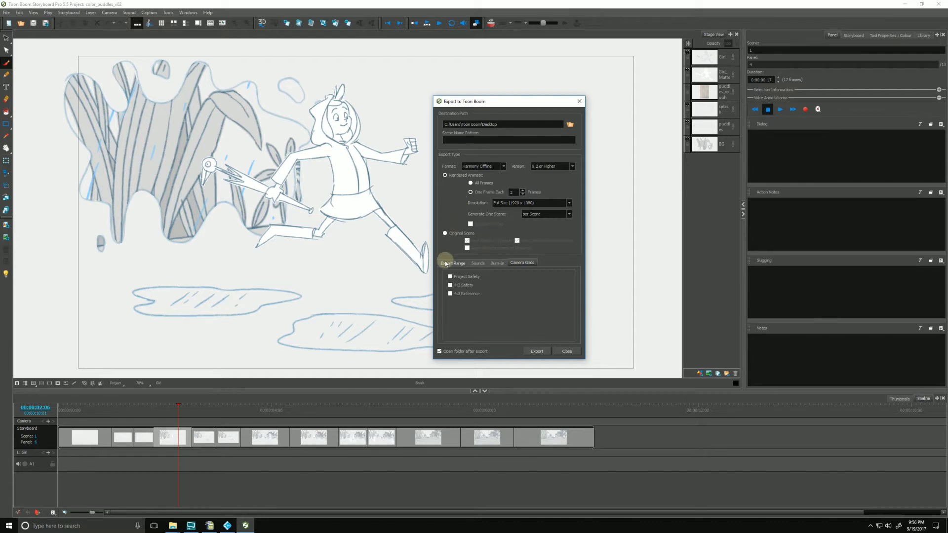
{"action": "left_click", "coordinate": [445, 233]}
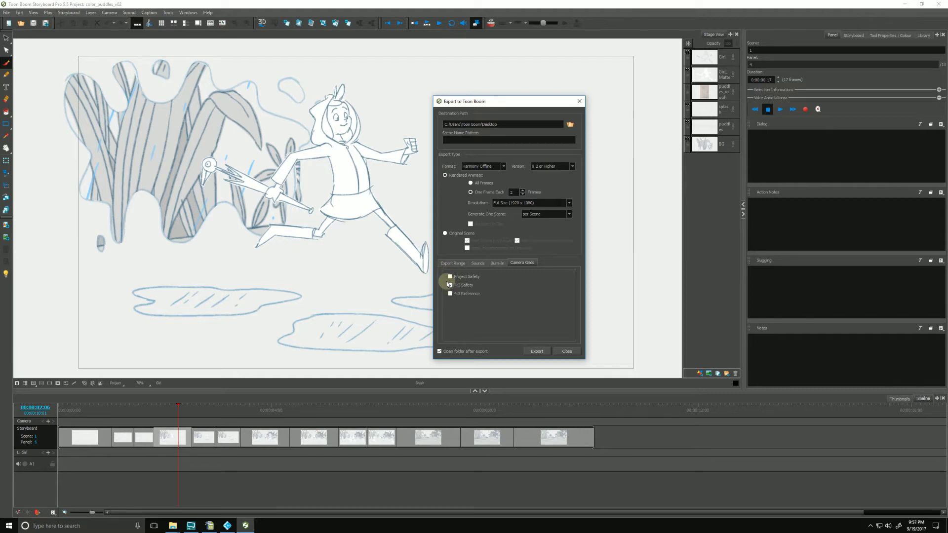
{"action": "mouse_move", "coordinate": [481, 296]}
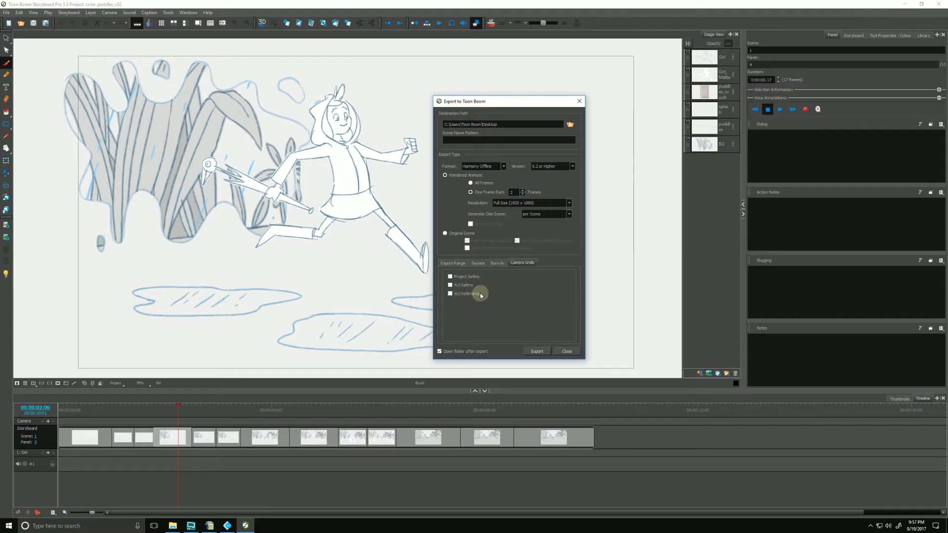
{"action": "mouse_move", "coordinate": [410, 63]}
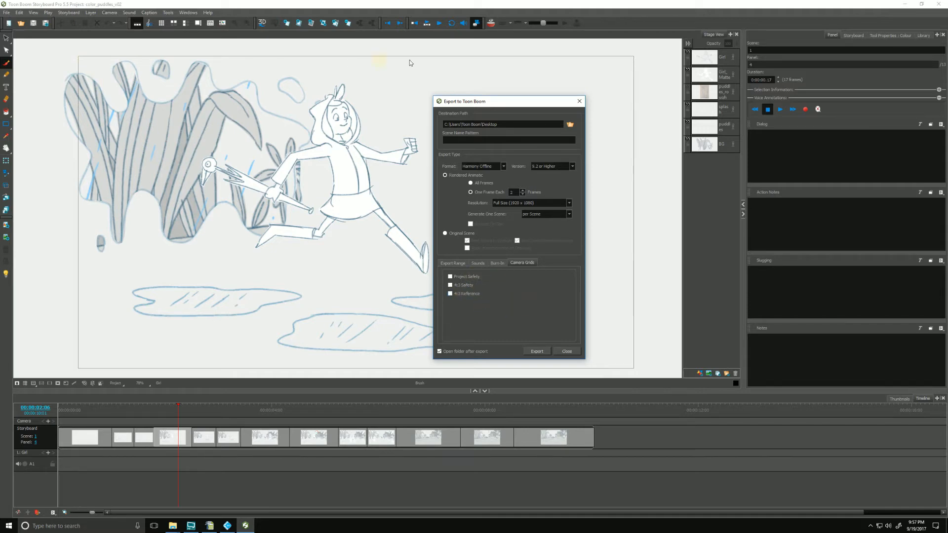
{"action": "mouse_move", "coordinate": [573, 375]}
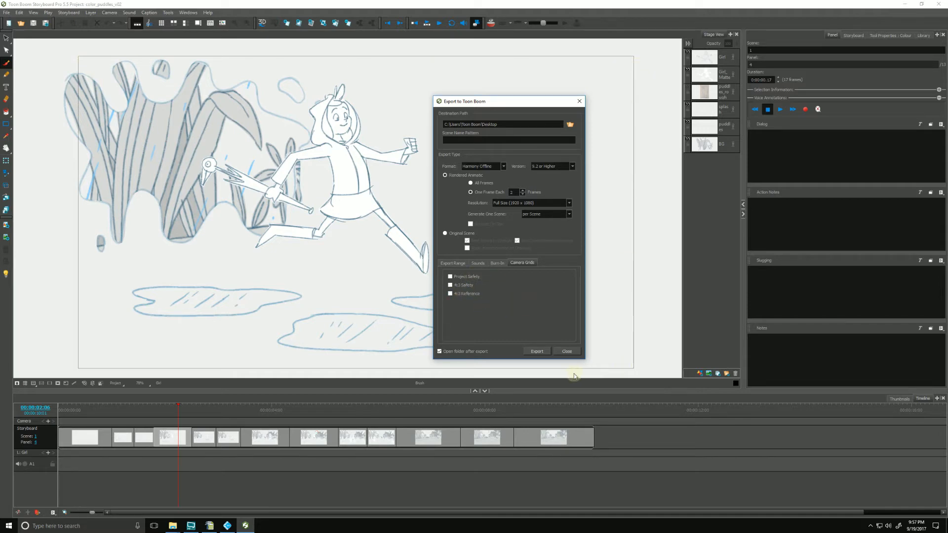
{"action": "left_click", "coordinate": [452, 263]}
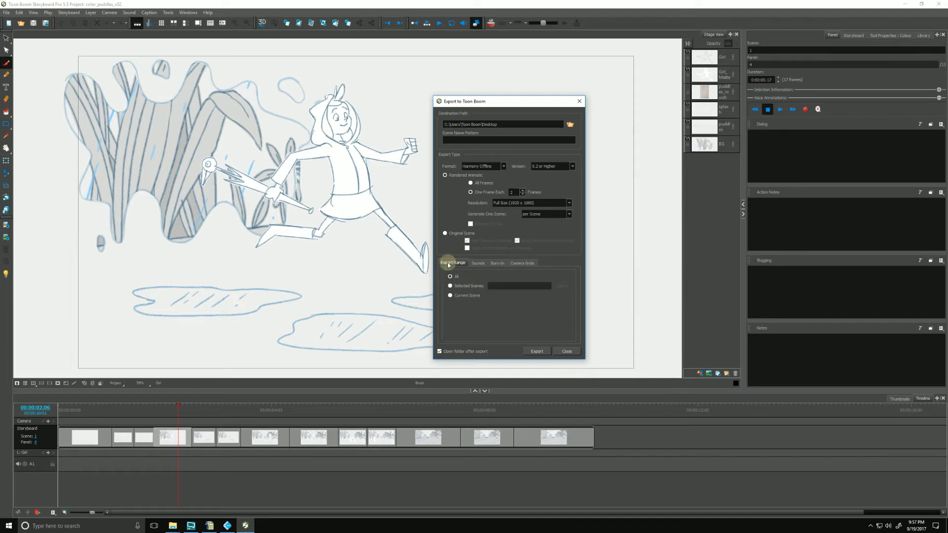
{"action": "left_click", "coordinate": [445, 233]}
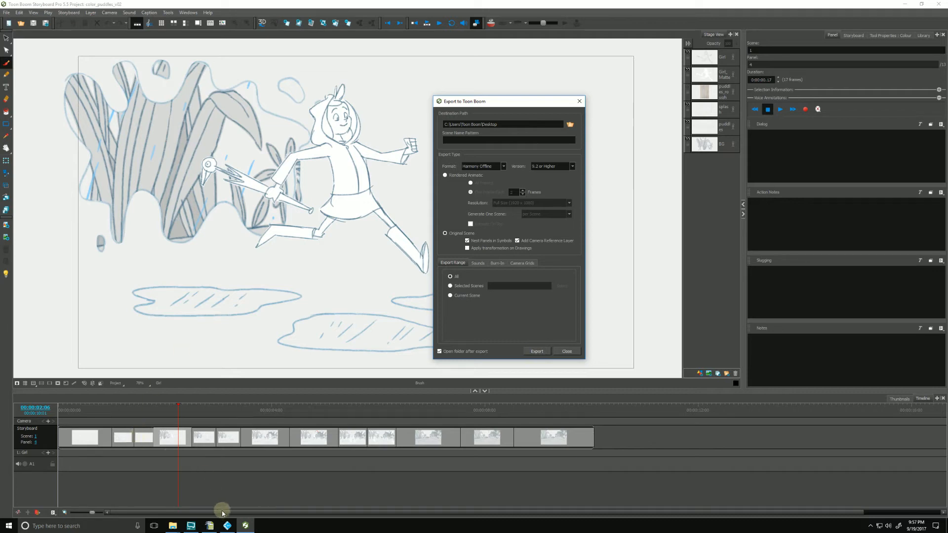
{"action": "mouse_move", "coordinate": [227, 526]}
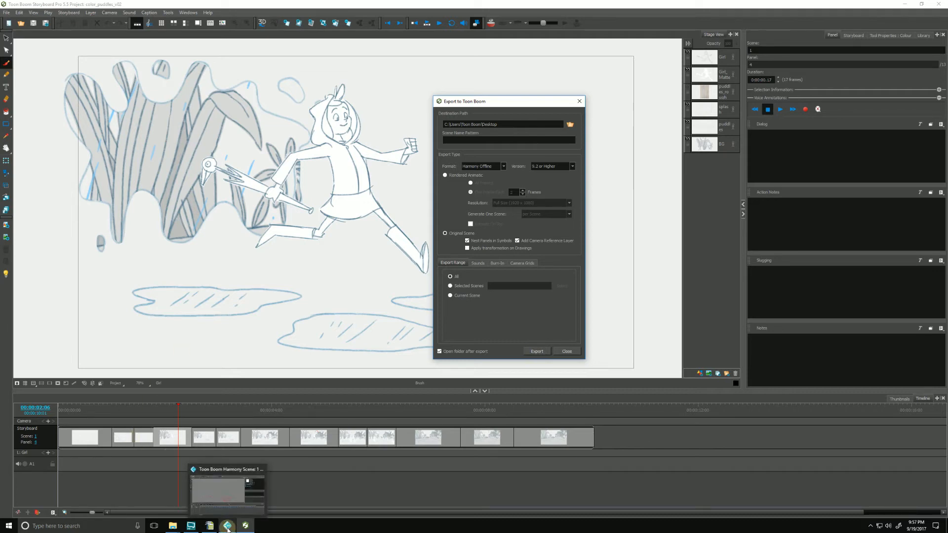
Step: Bring the exported Harmony scene with its colour recovery prompt to the front
{"action": "left_click", "coordinate": [227, 525]}
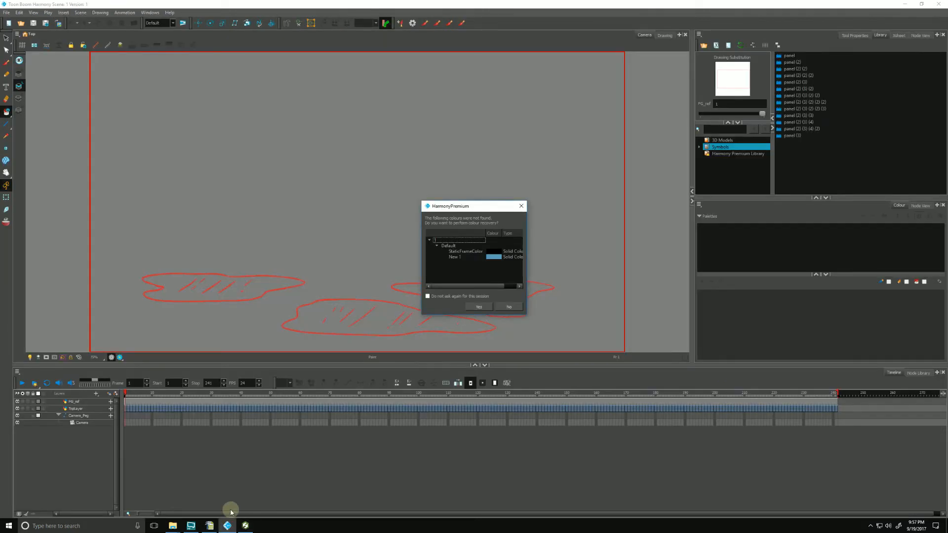
{"action": "mouse_move", "coordinate": [128, 259]}
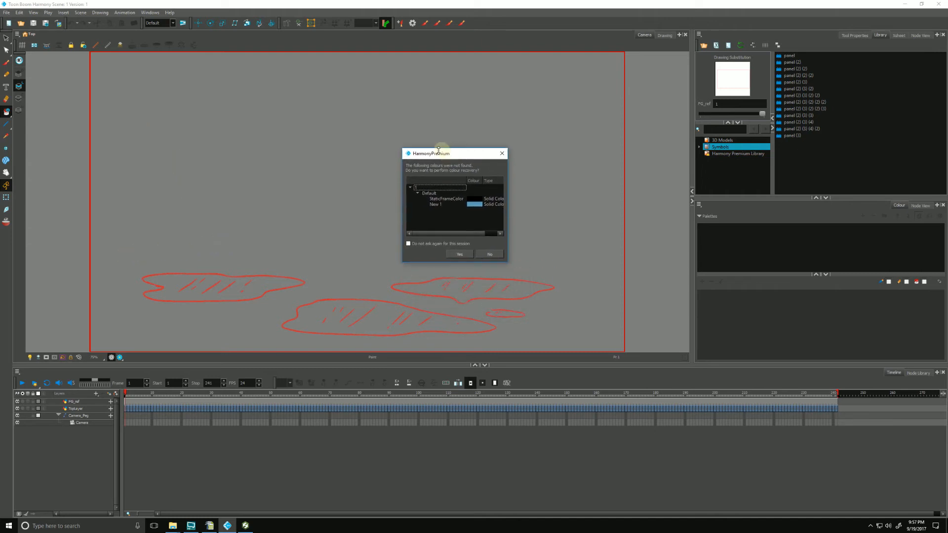
{"action": "mouse_move", "coordinate": [472, 184]}
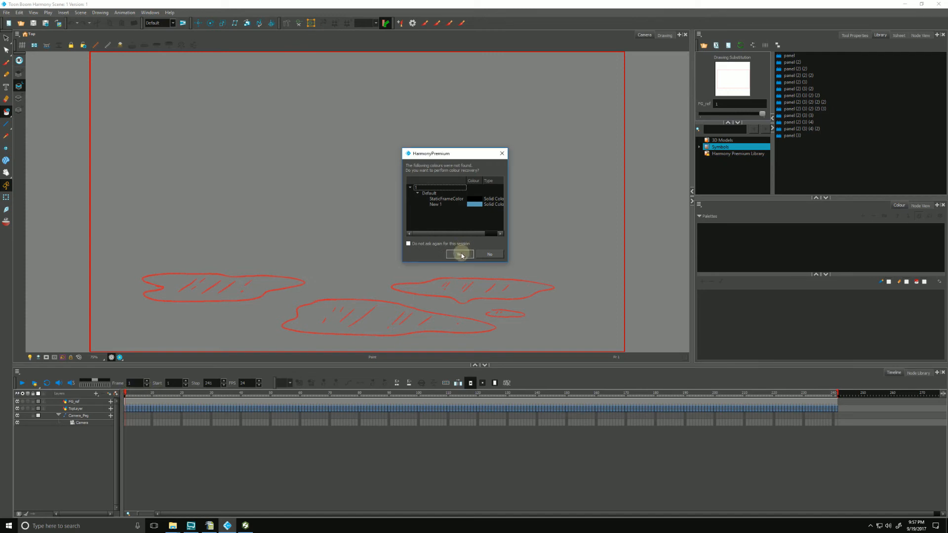
Step: Accept both colour recovery prompts, rewind to the first frame and play the scene
{"action": "left_click", "coordinate": [462, 253]}
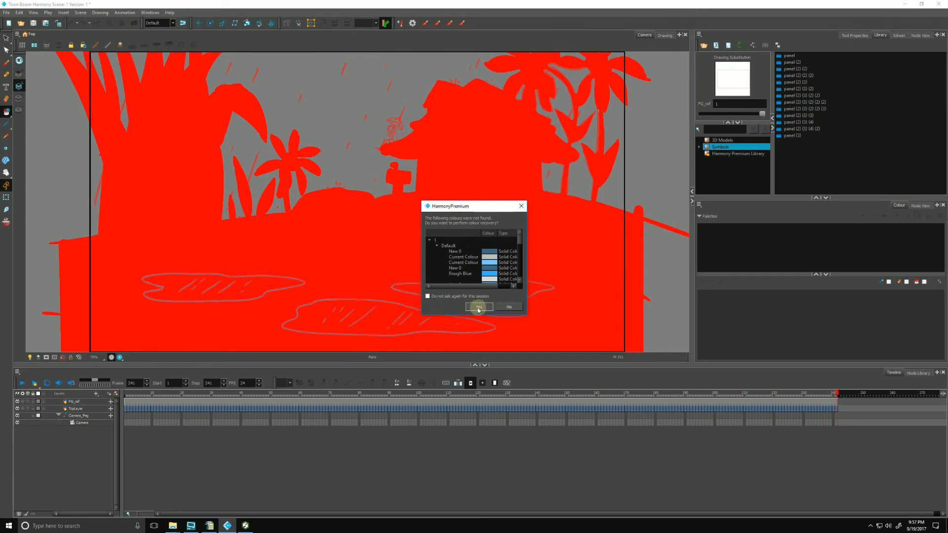
{"action": "left_click", "coordinate": [479, 307]}
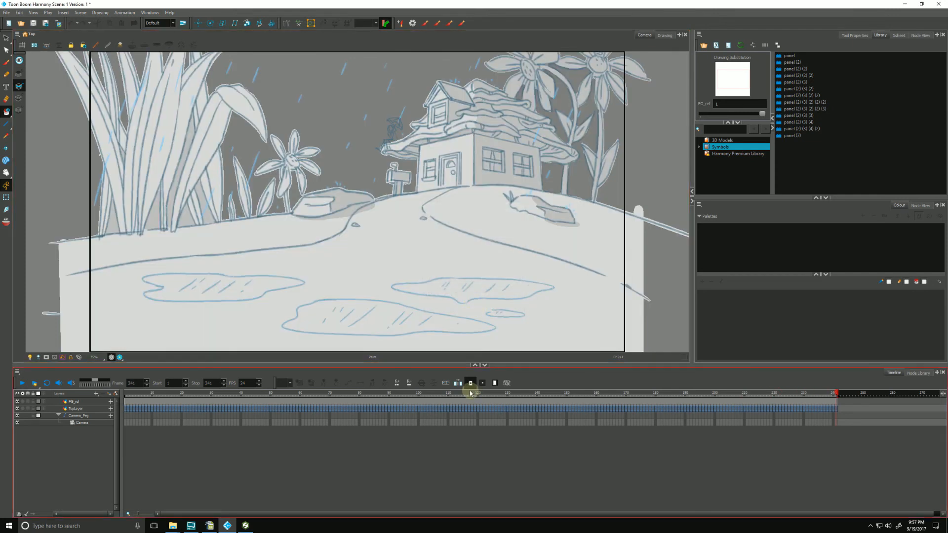
{"action": "left_click", "coordinate": [122, 392]}
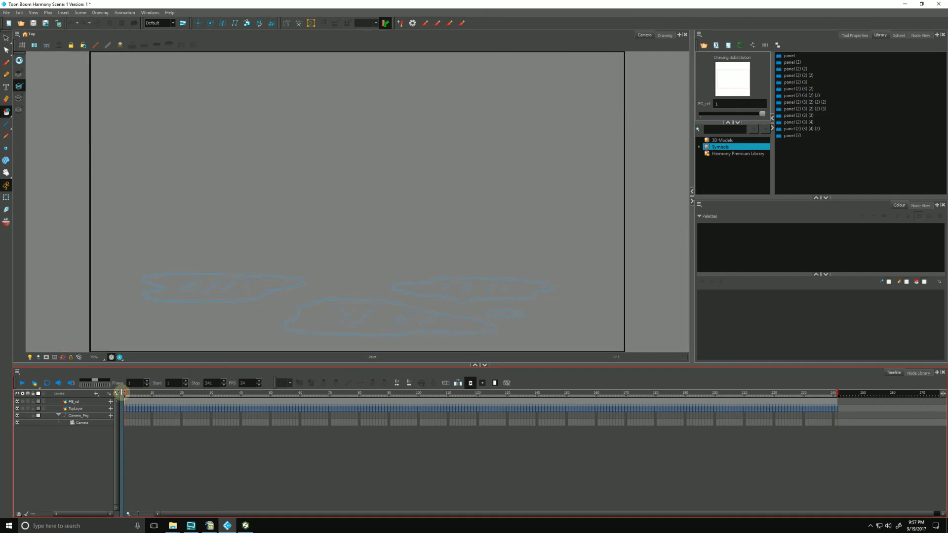
{"action": "left_click", "coordinate": [21, 383]}
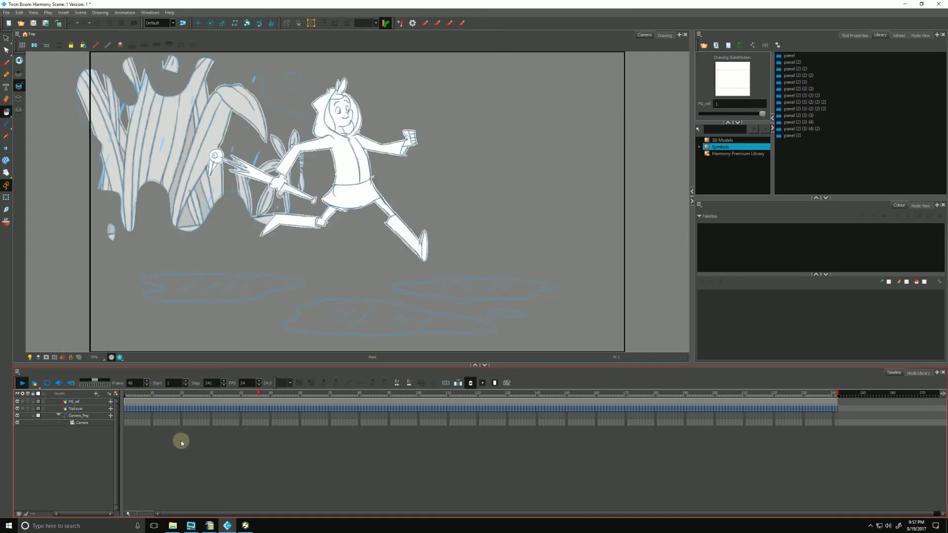